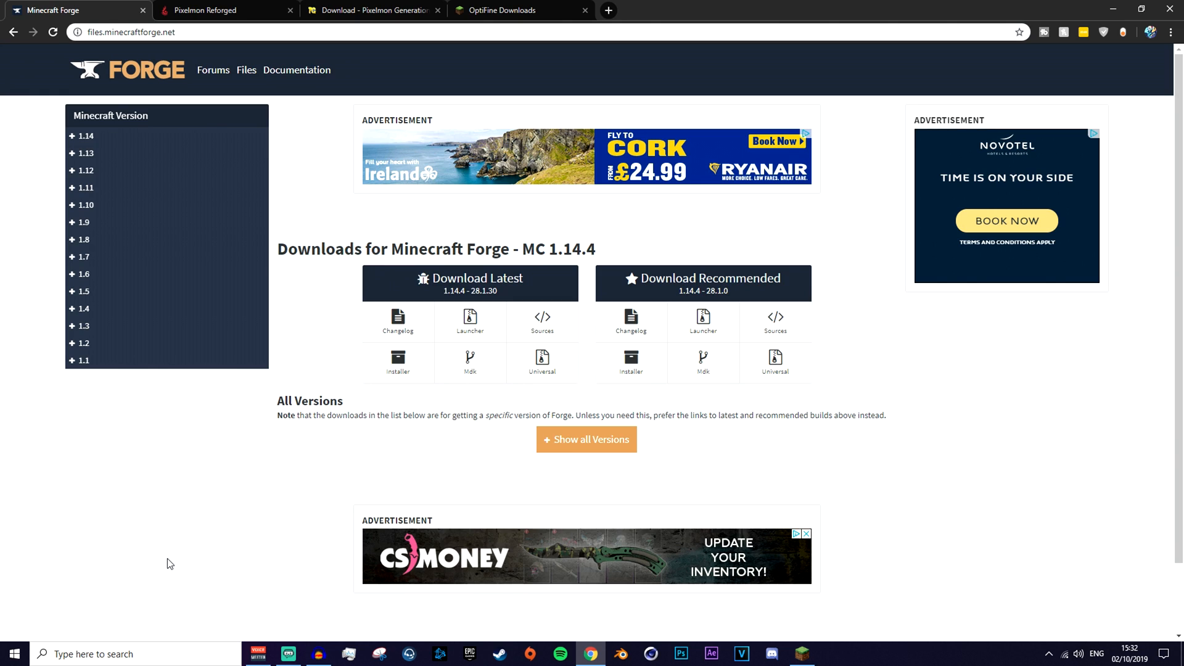
mouse_move(81, 170)
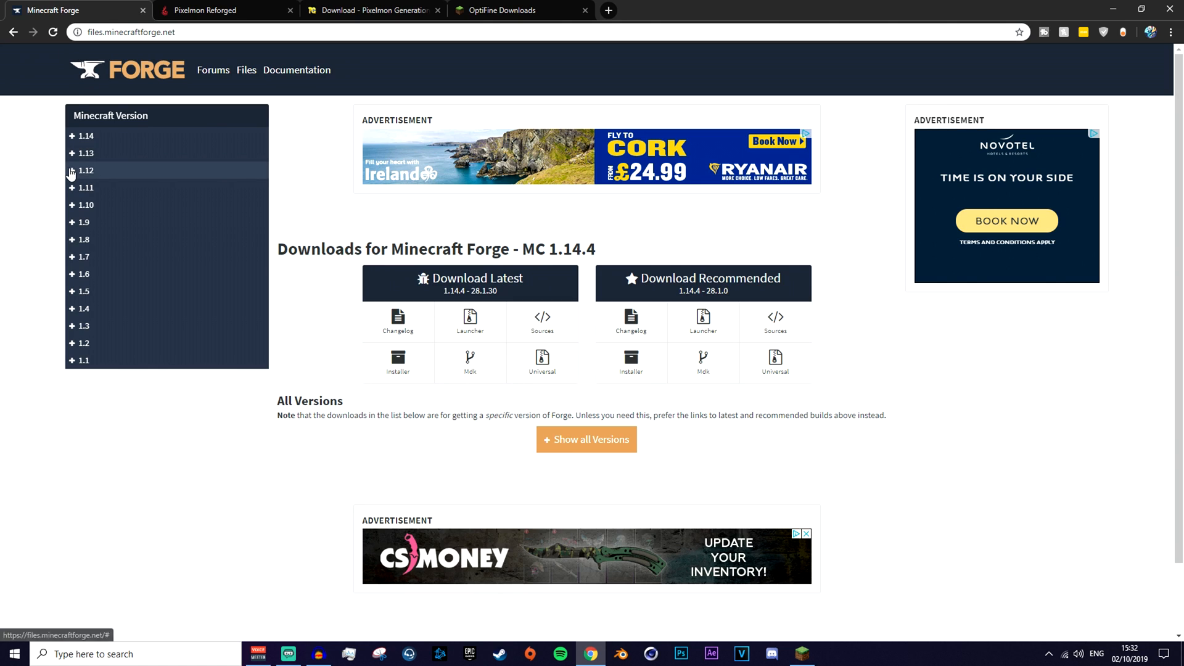
- Expand the 1.12 version group and show the Forge downloads for Minecraft 1.12.2
click(79, 170)
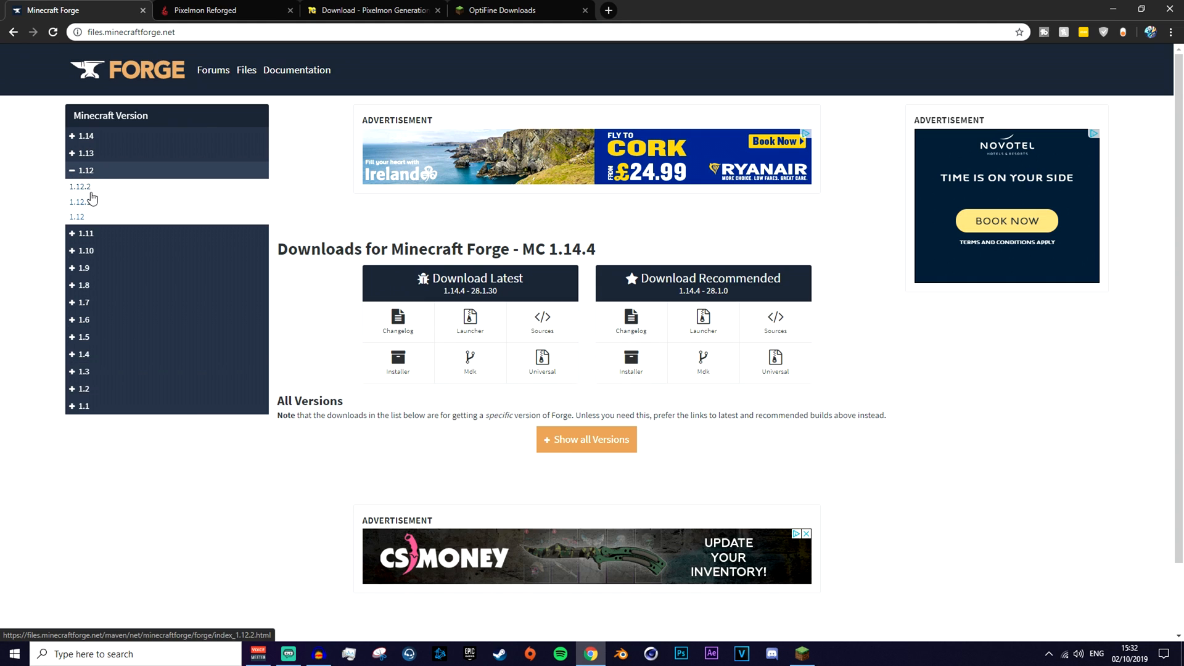
click(79, 186)
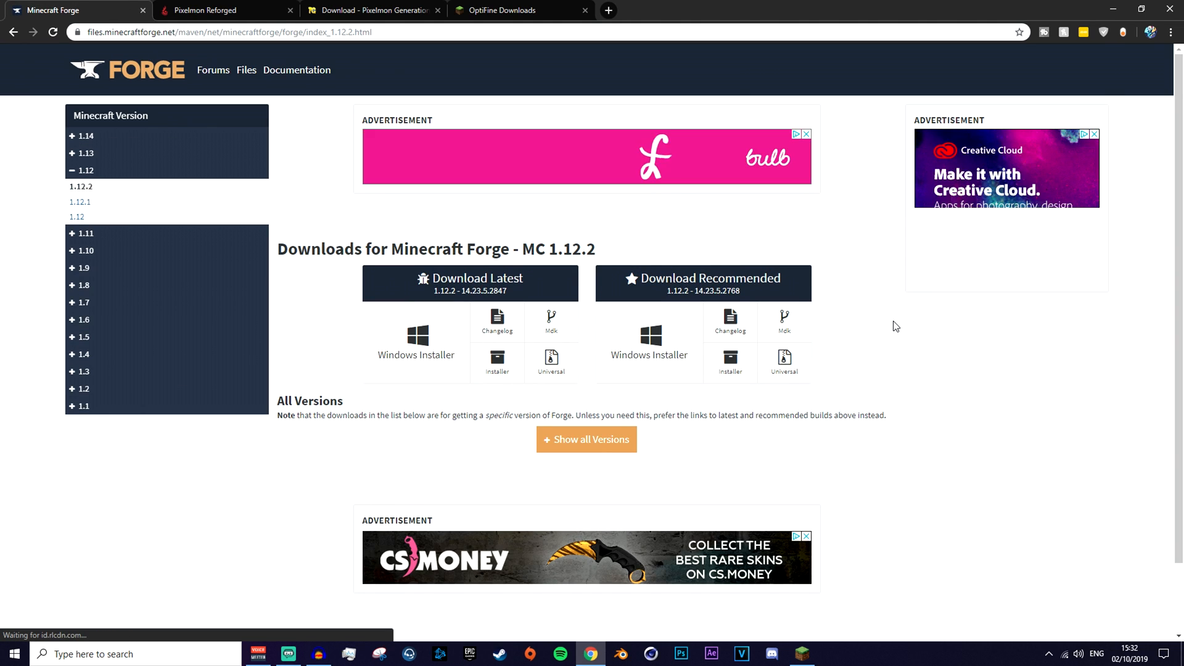
mouse_move(651, 336)
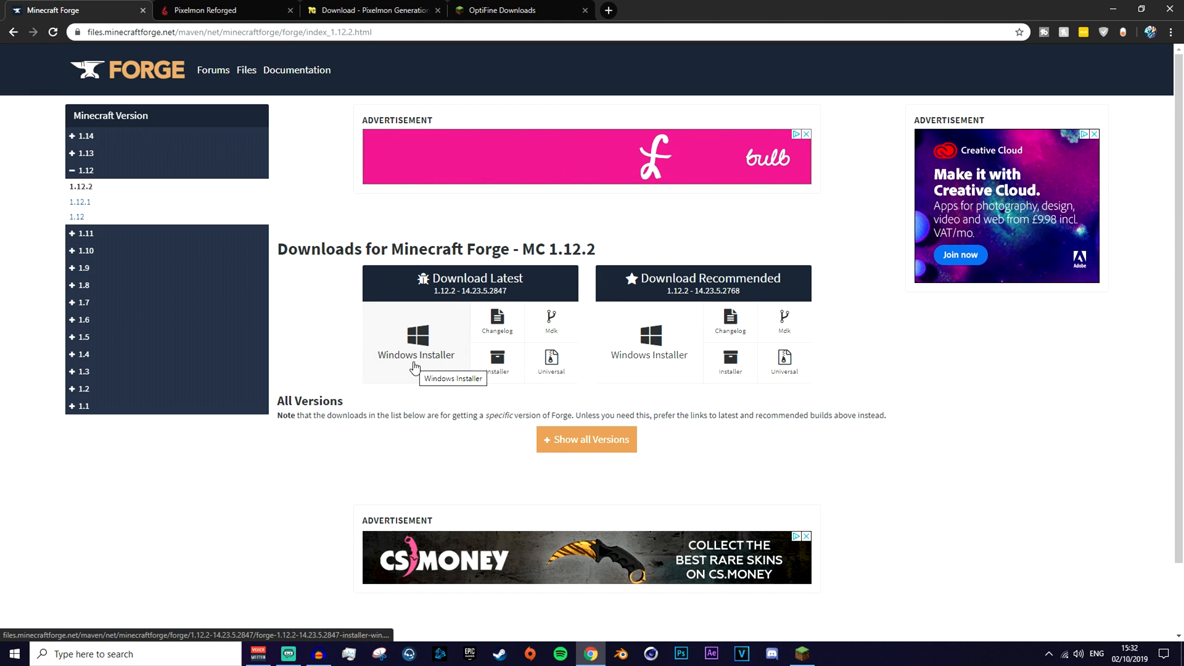
mouse_move(649, 335)
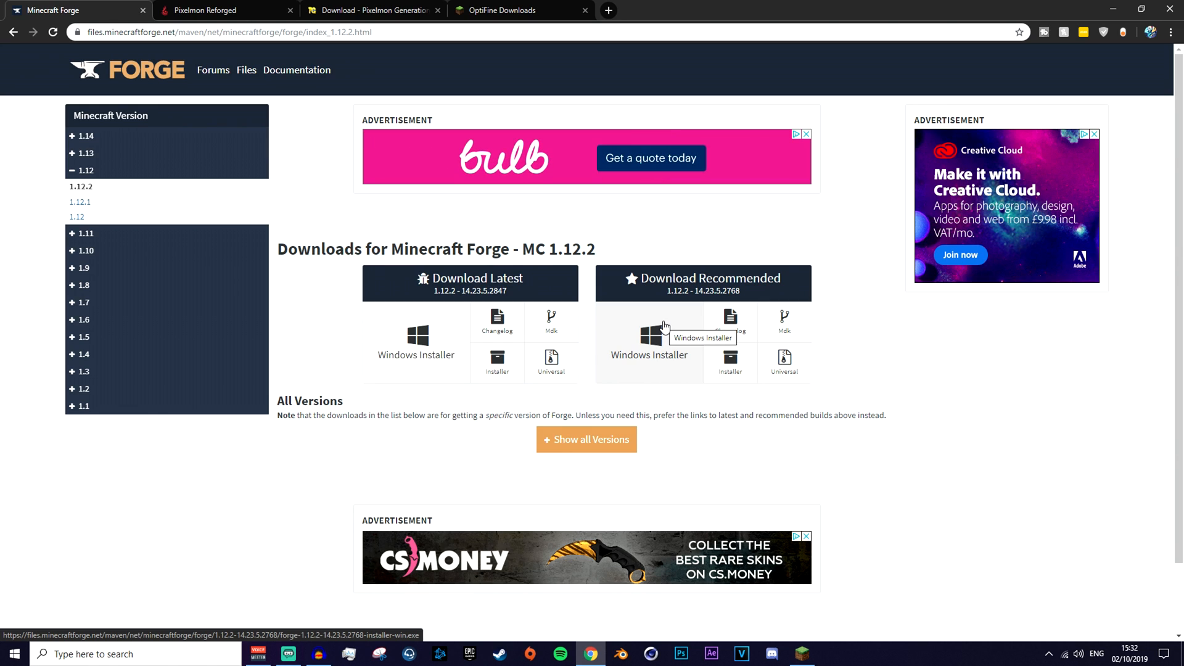
mouse_move(710, 446)
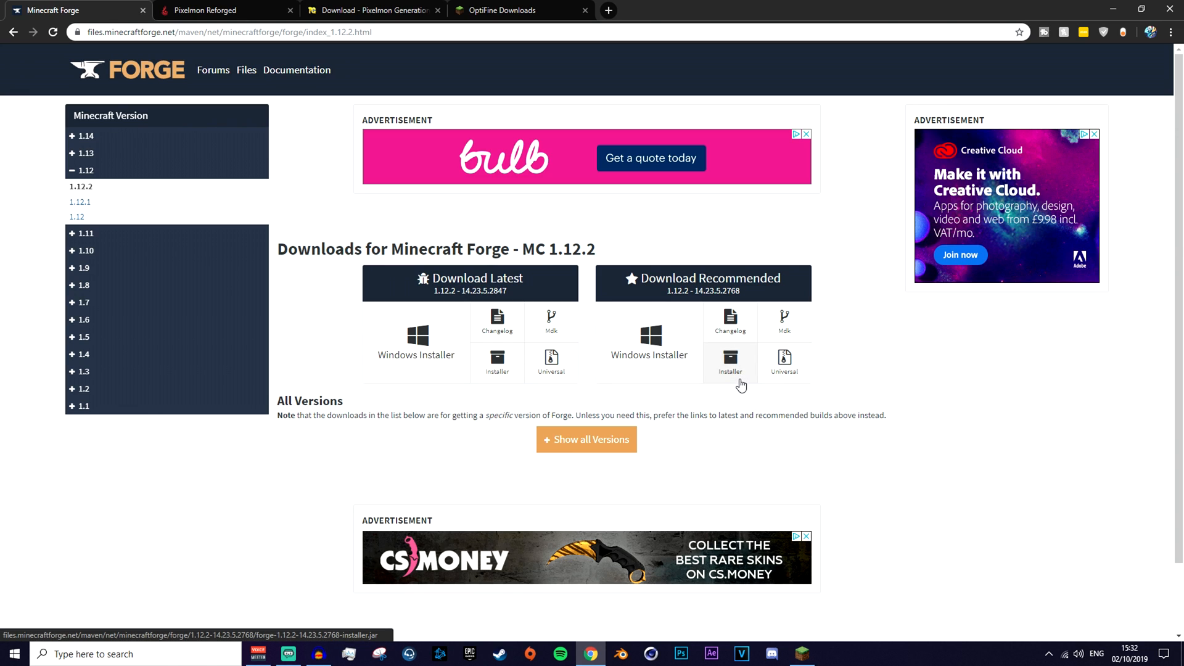
mouse_move(729, 363)
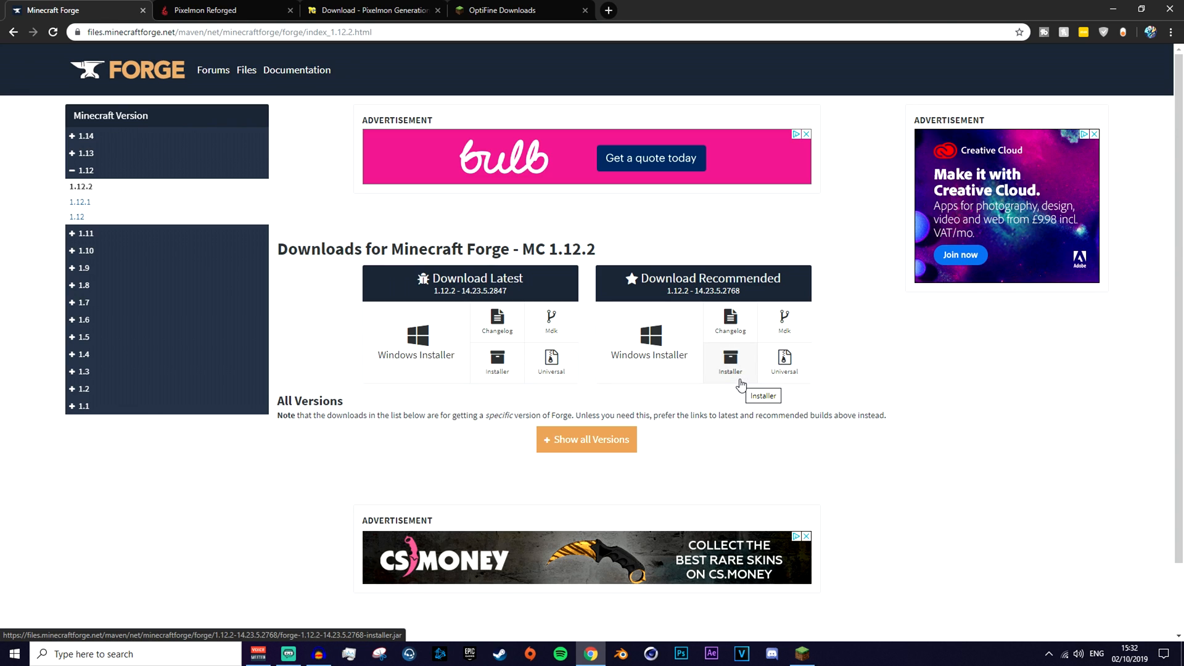
mouse_move(252, 6)
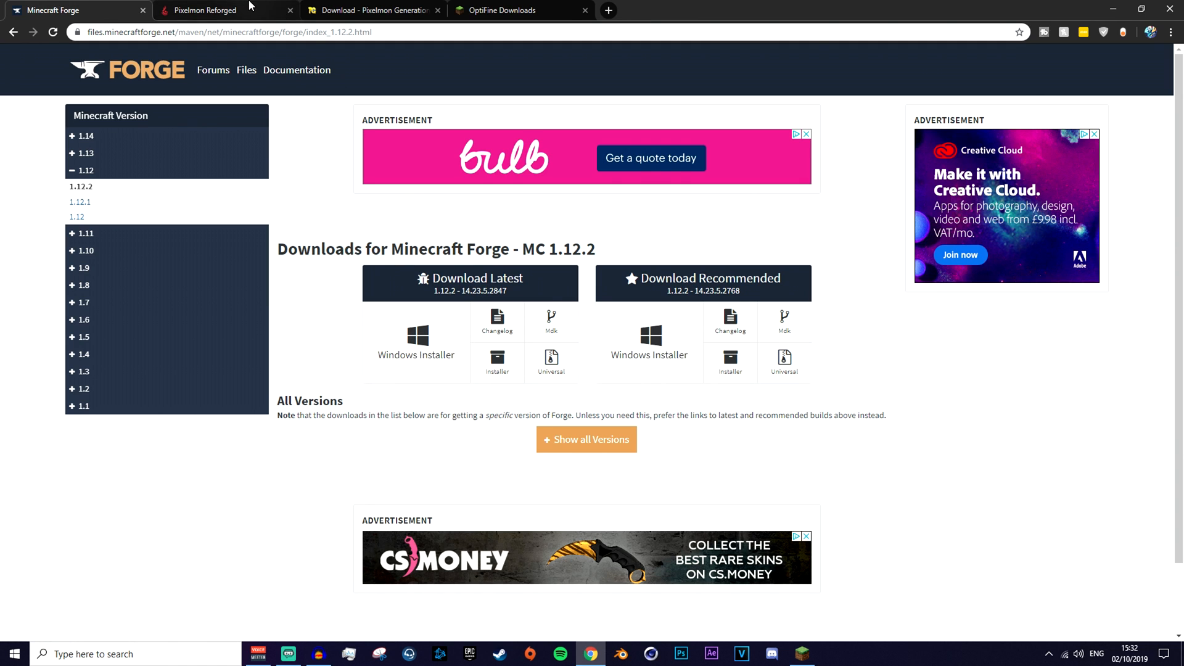
- Switch through the Pixelmon Reforged page to the Pixelmon Generations download table
click(206, 10)
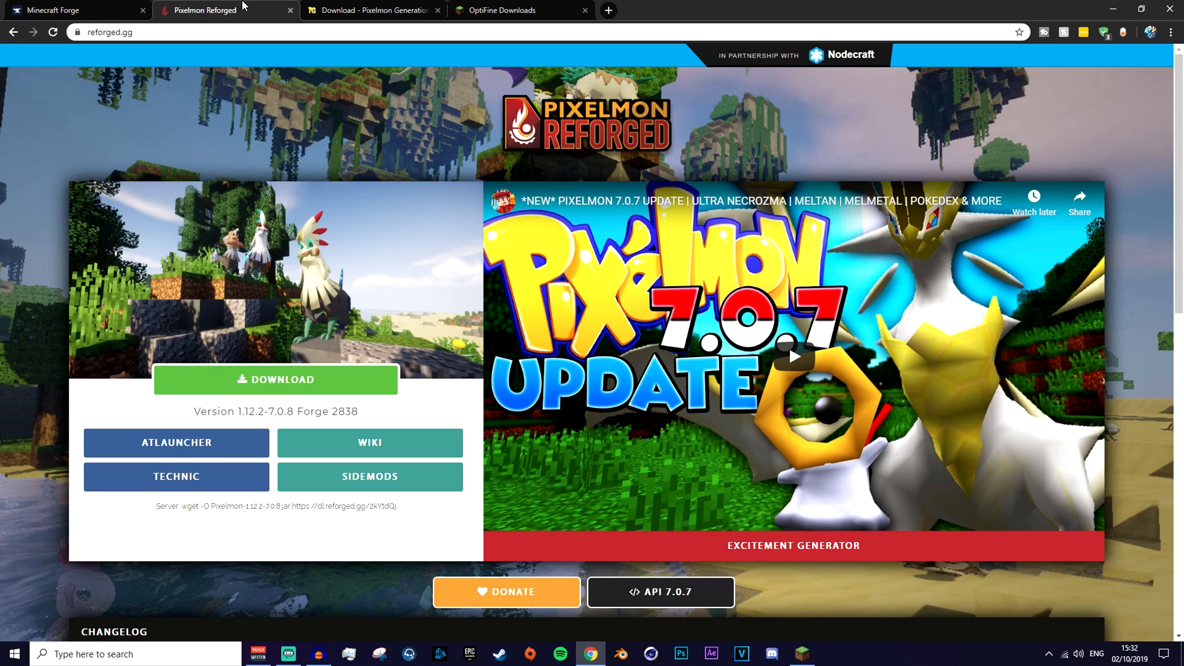
mouse_move(271, 240)
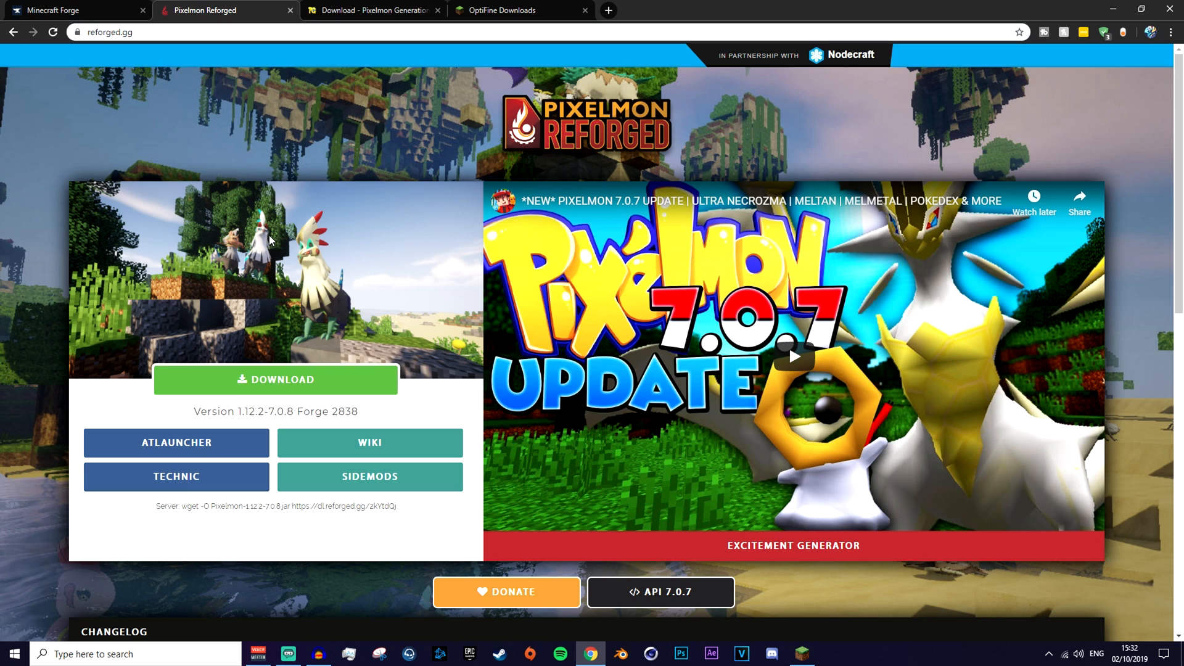
click(370, 10)
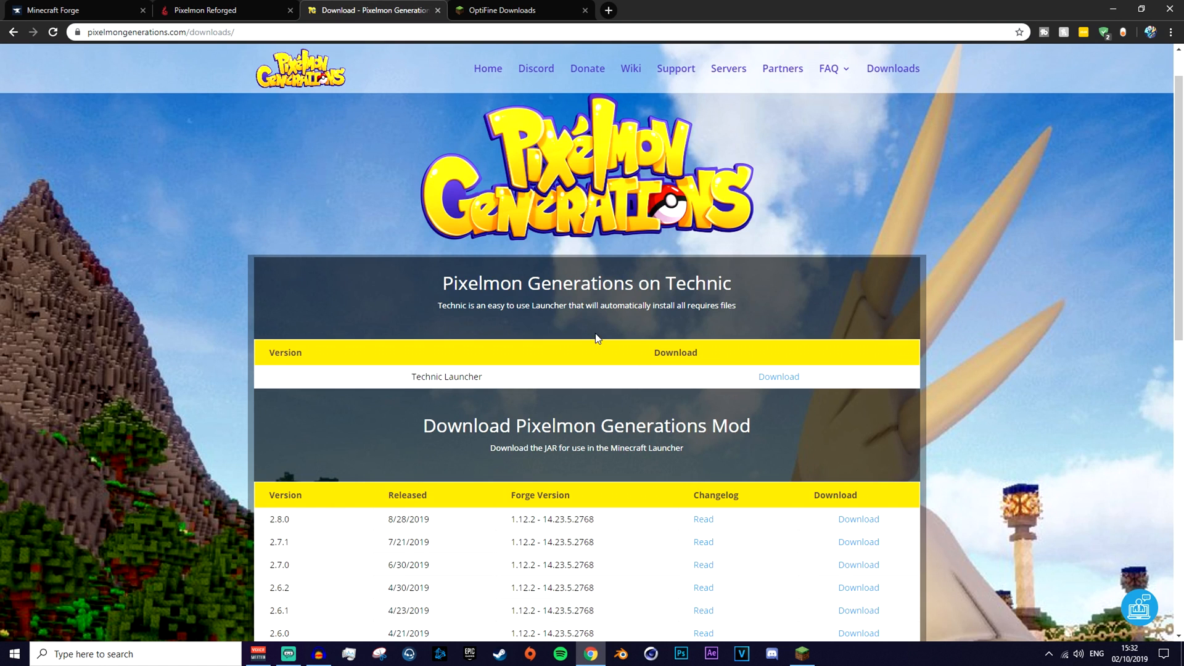
mouse_move(858, 520)
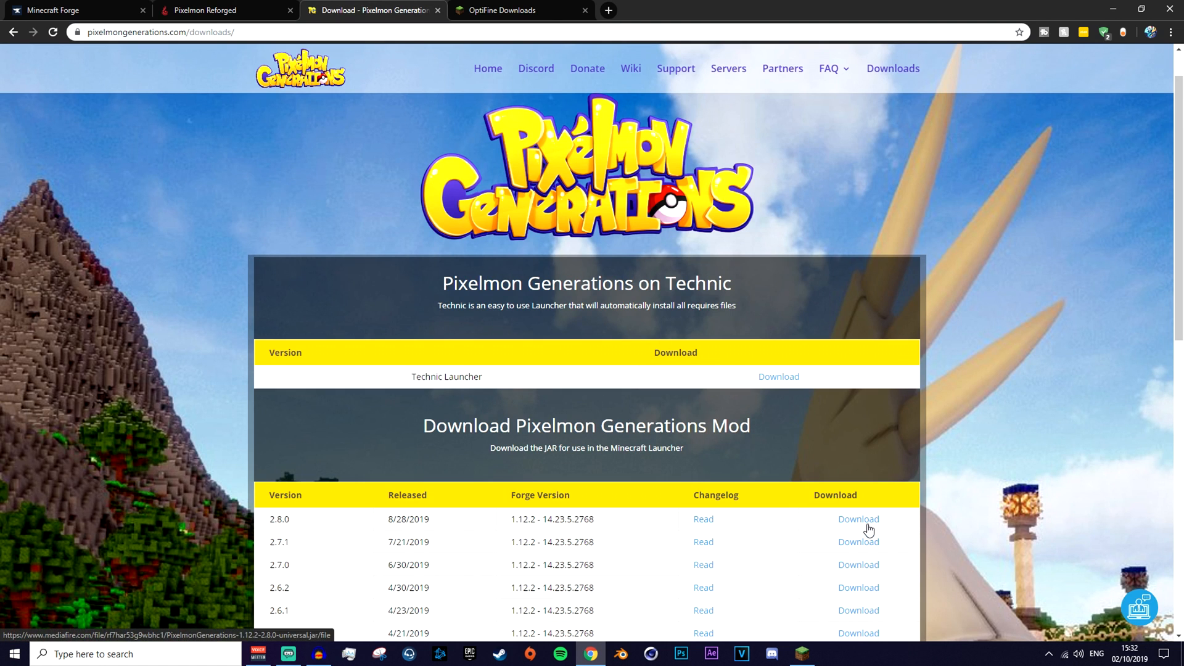
- Locate Minecraft 1.12.2 on the OptiFine downloads page and download OptiFine 1.12.2 HD U E3
click(519, 10)
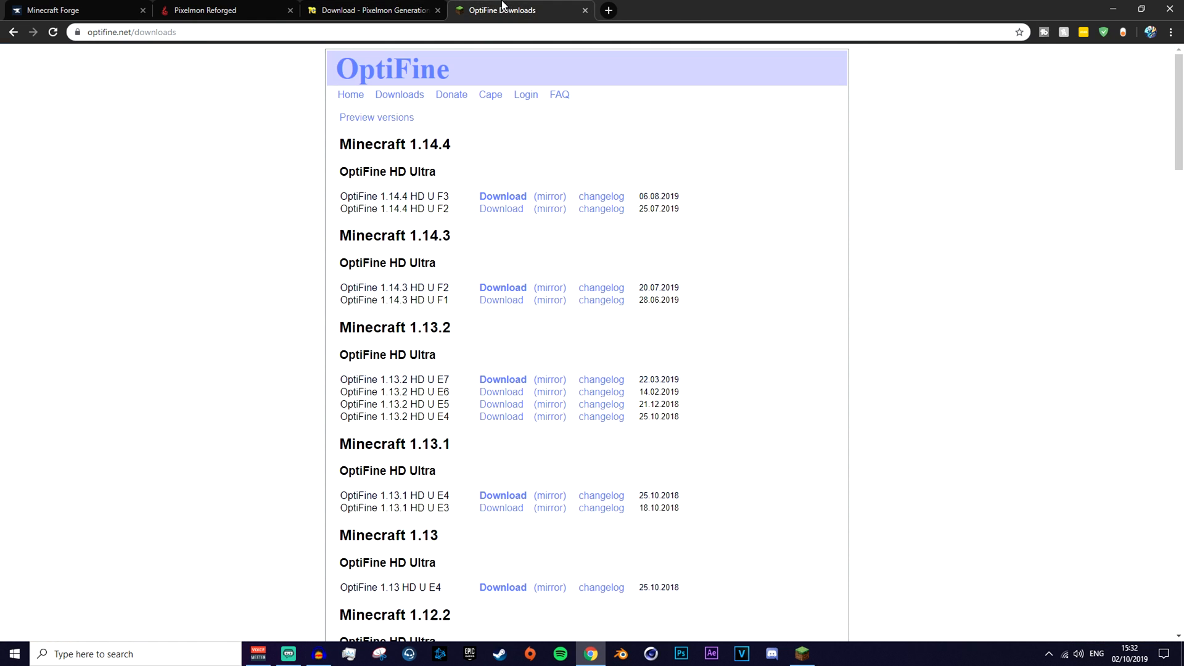
mouse_move(244, 264)
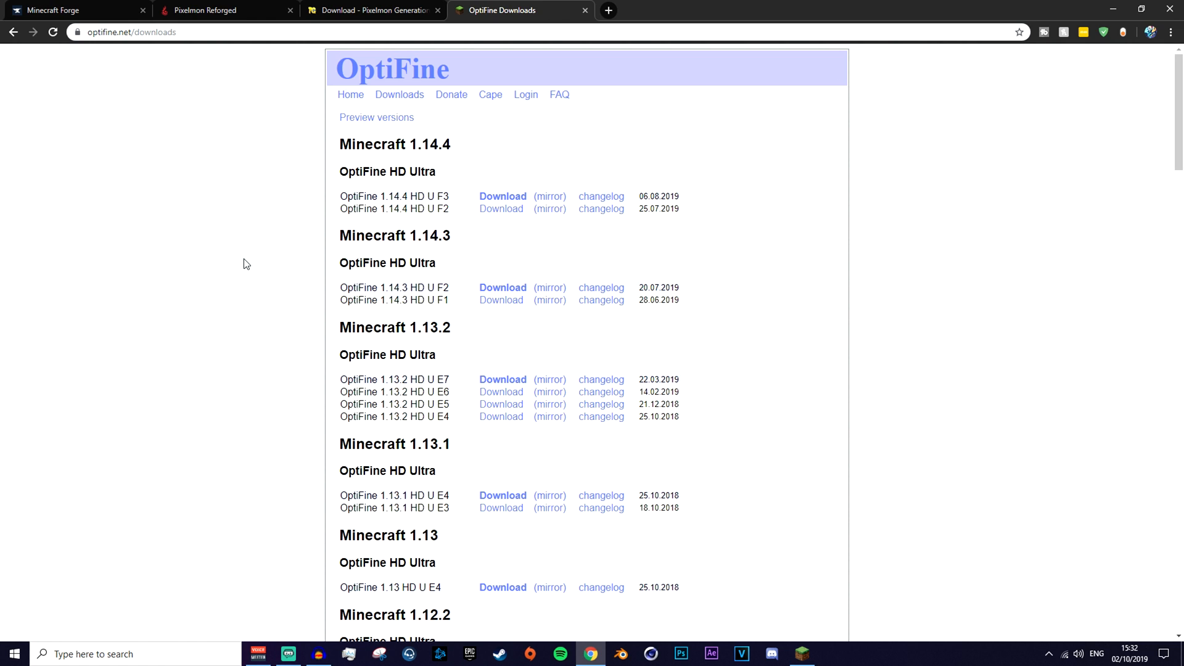
scroll(down, 3)
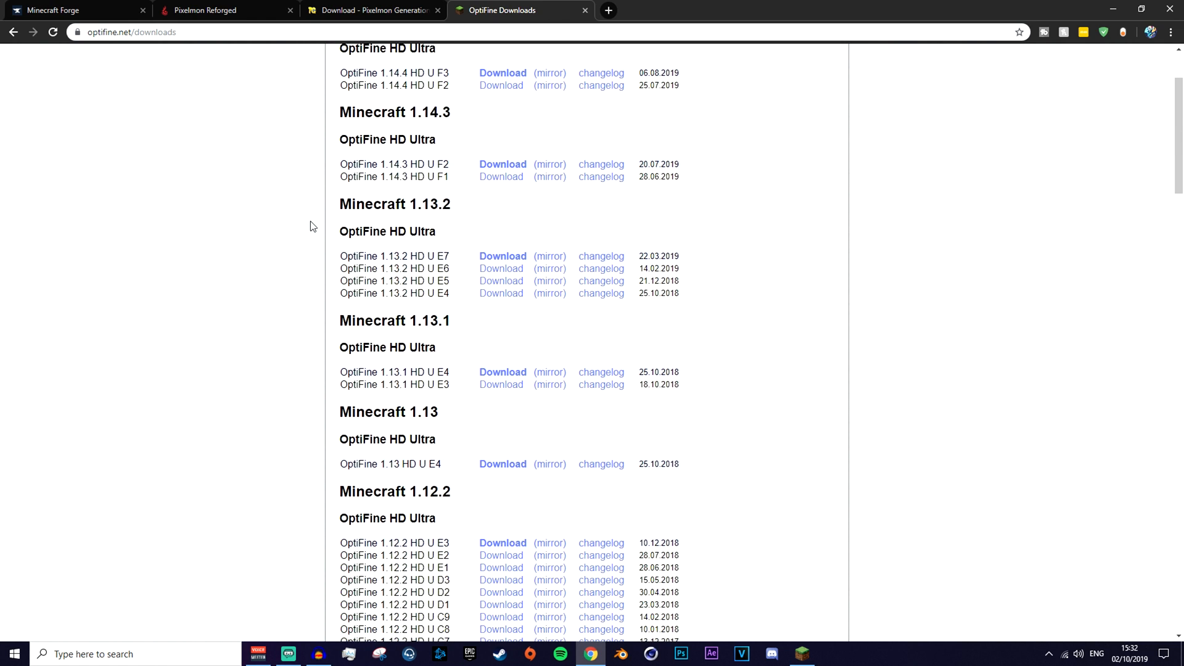
scroll(down, 3)
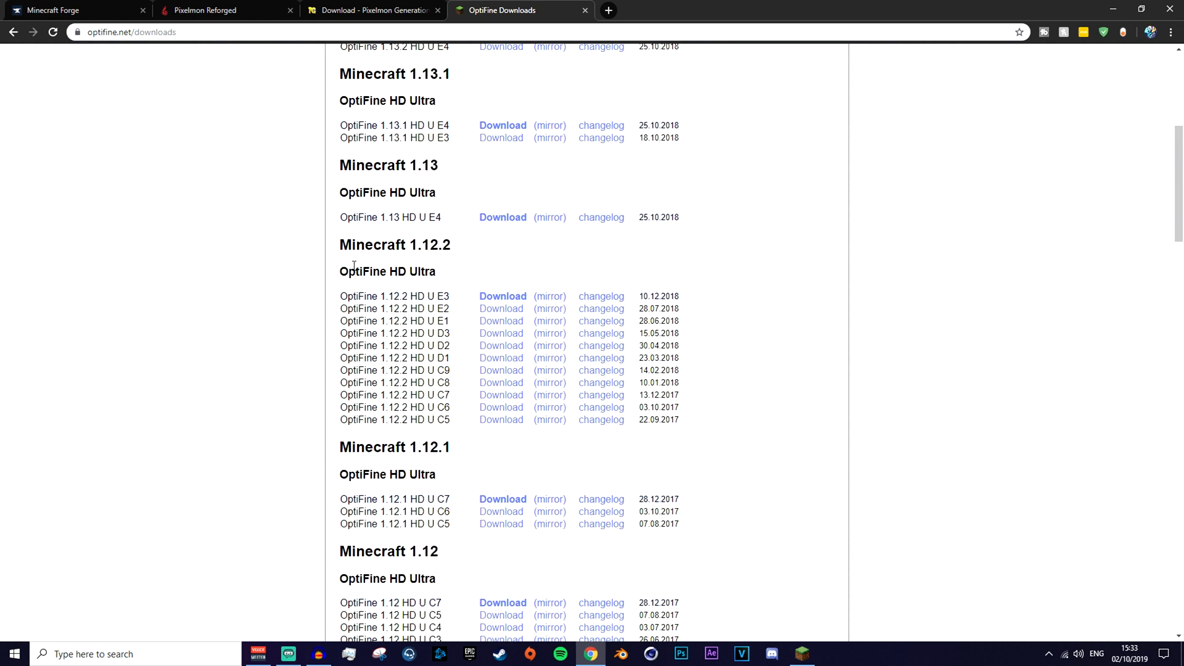
double_click(432, 244)
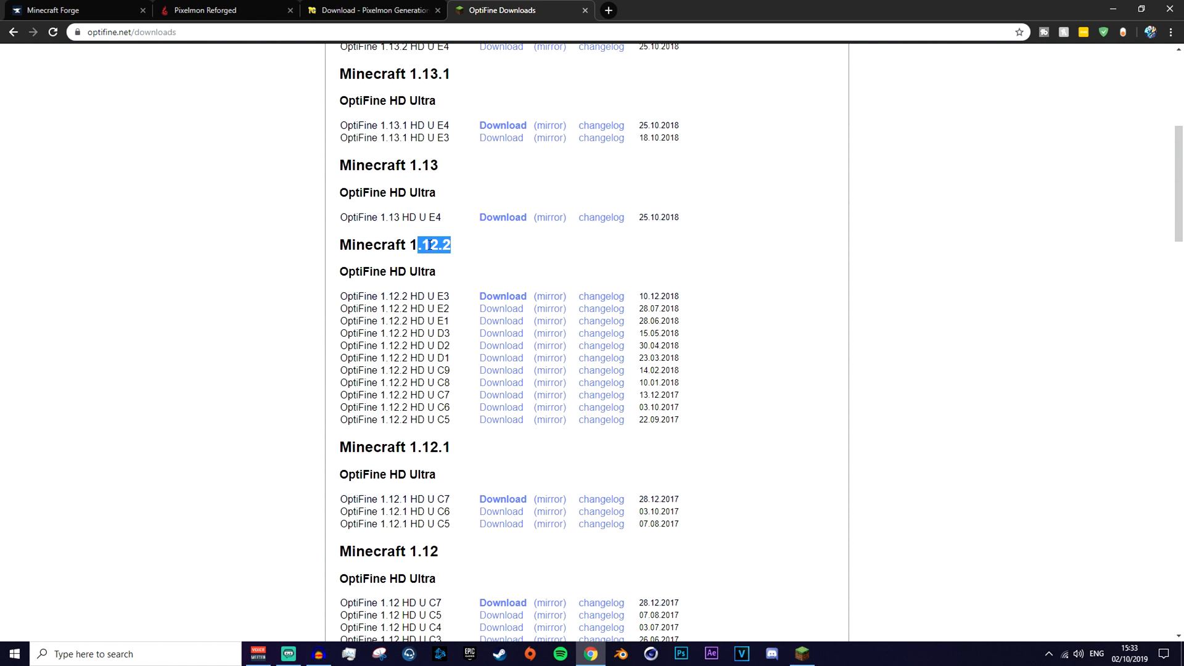
mouse_move(503, 295)
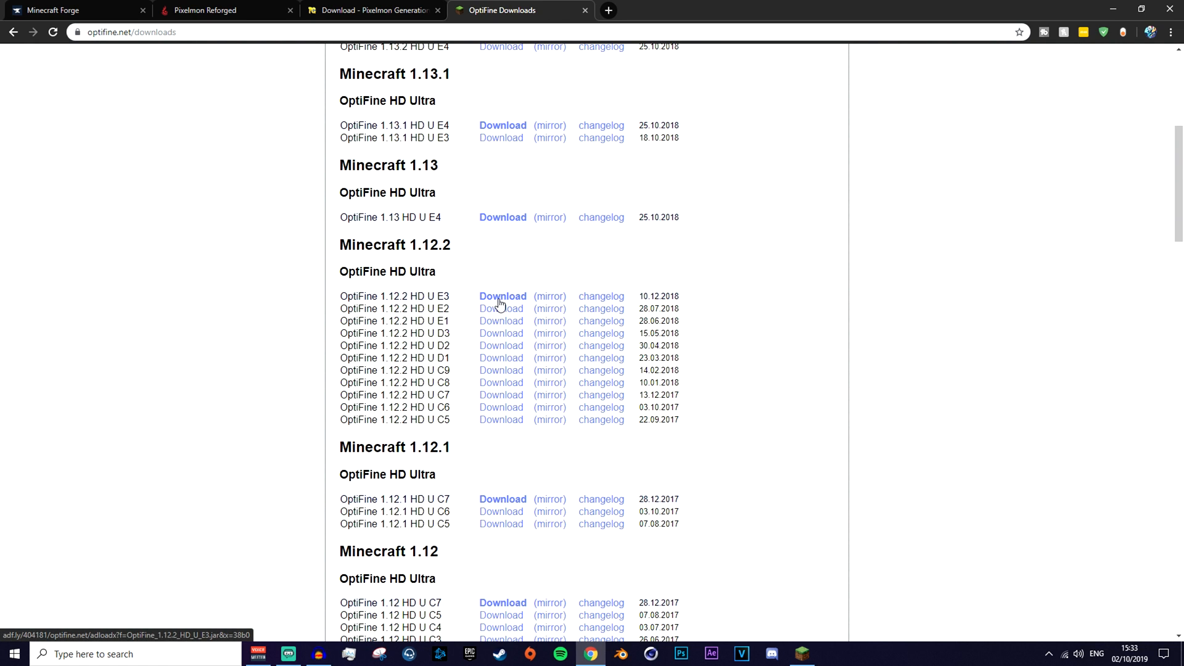
click(68, 10)
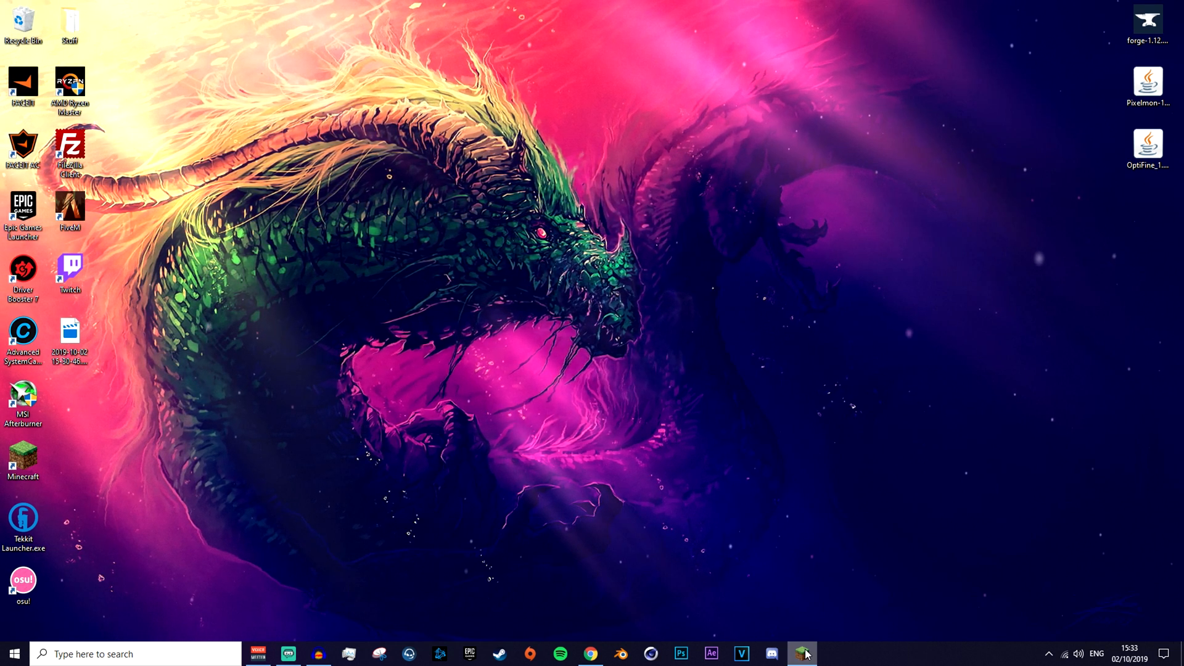
- Create a new launcher installation using release 1.12.2
click(802, 654)
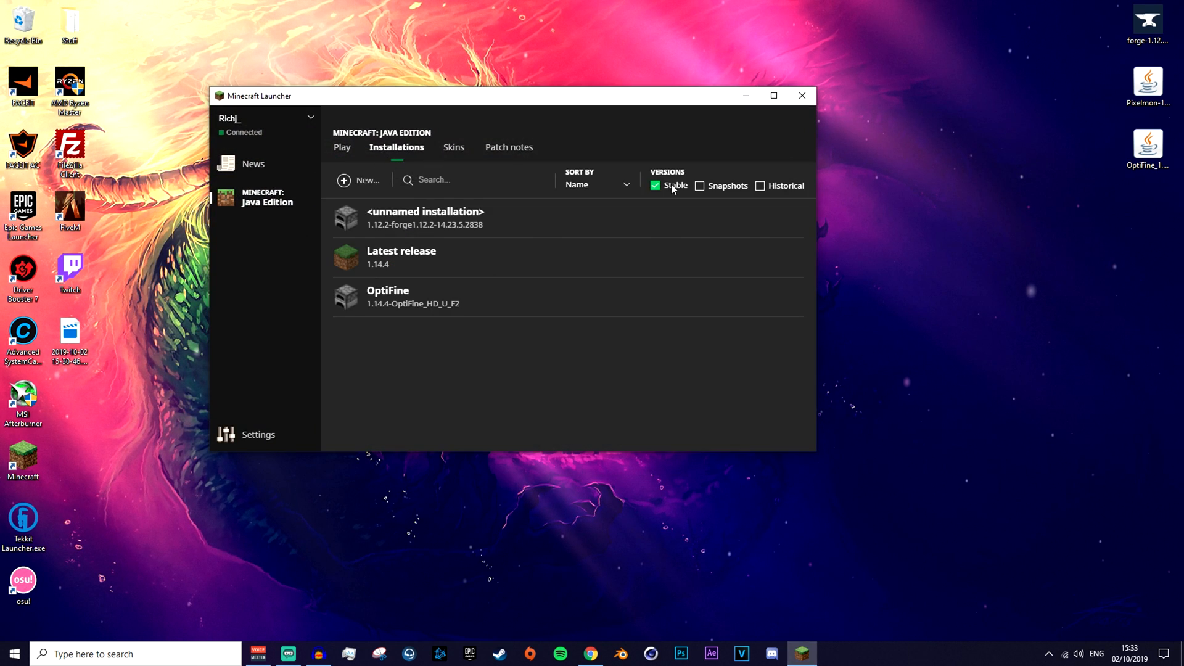
click(341, 147)
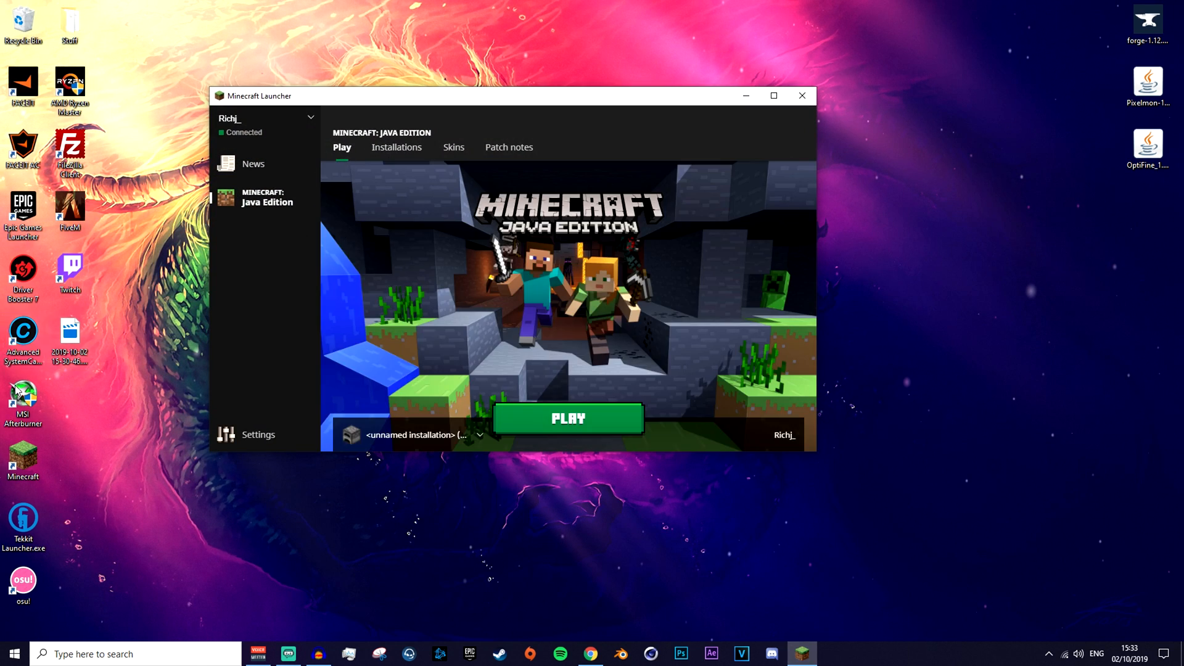
click(396, 147)
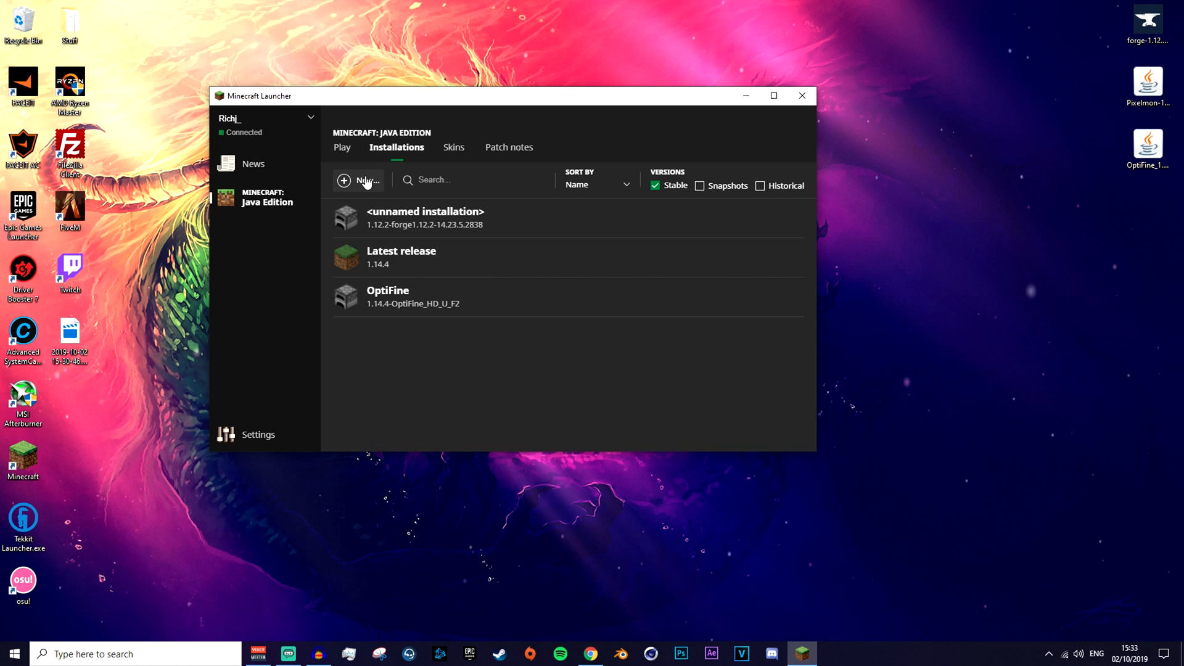
click(359, 181)
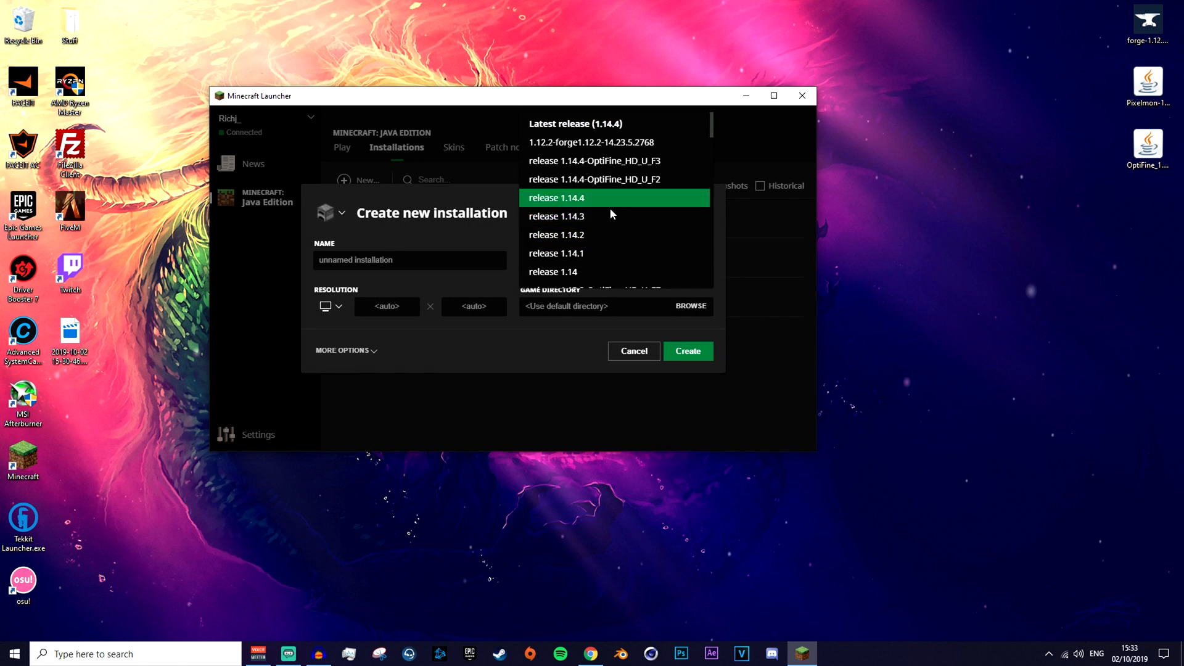
scroll(down, 3)
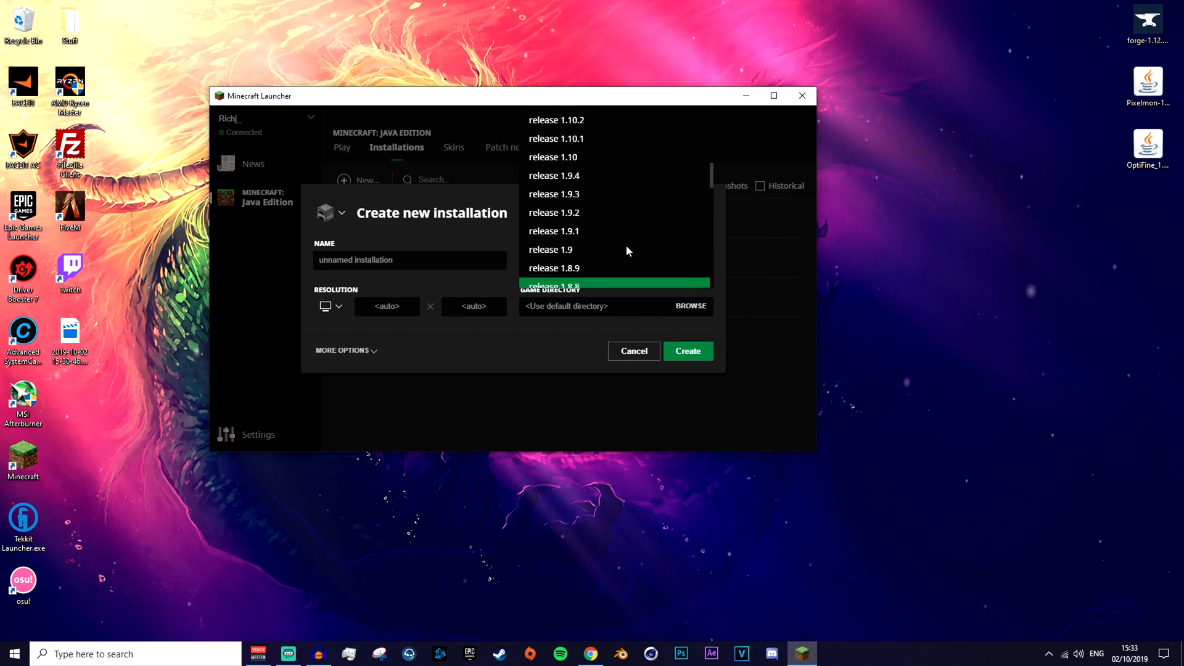
scroll(up, 3)
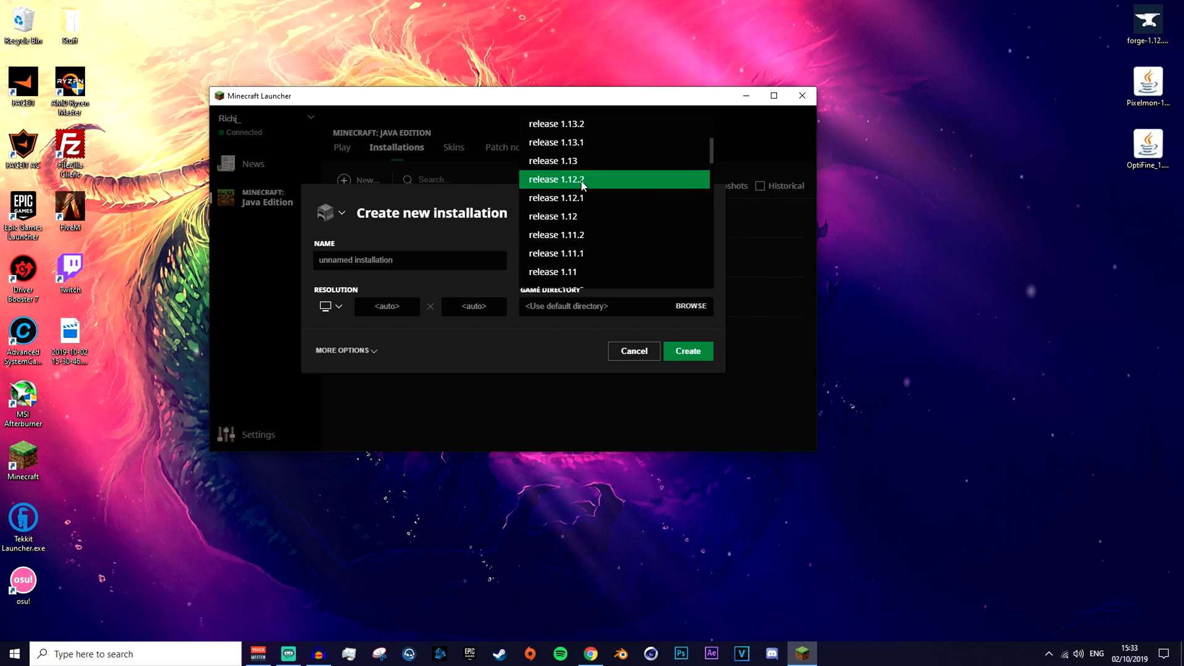
click(556, 179)
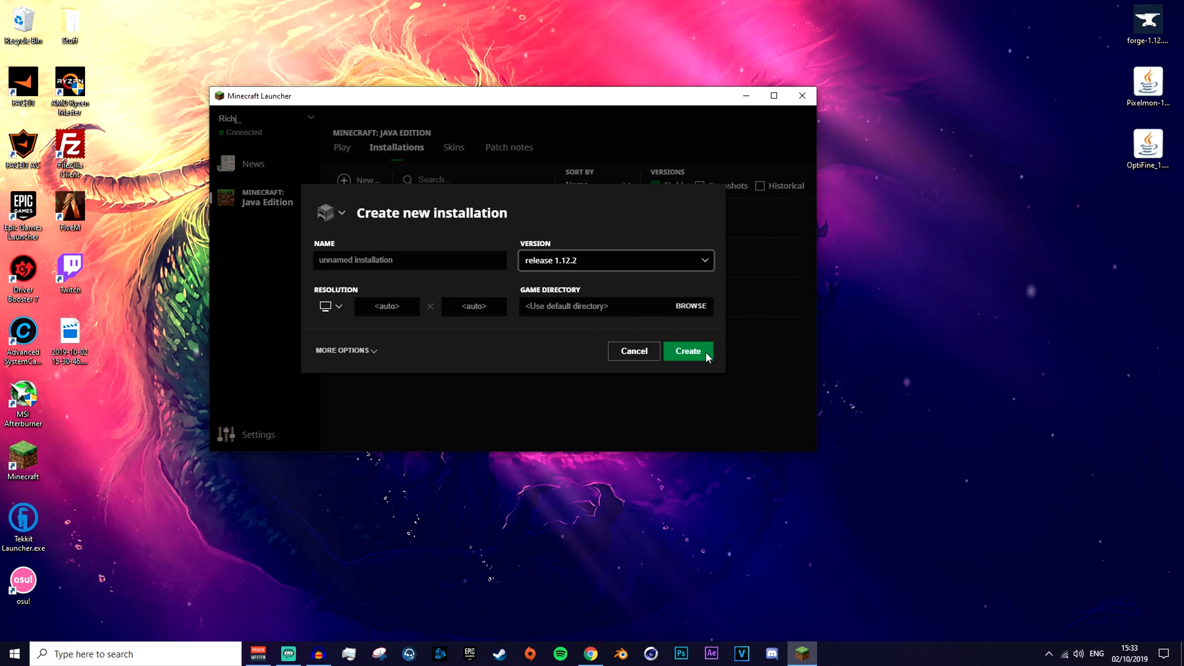
click(686, 350)
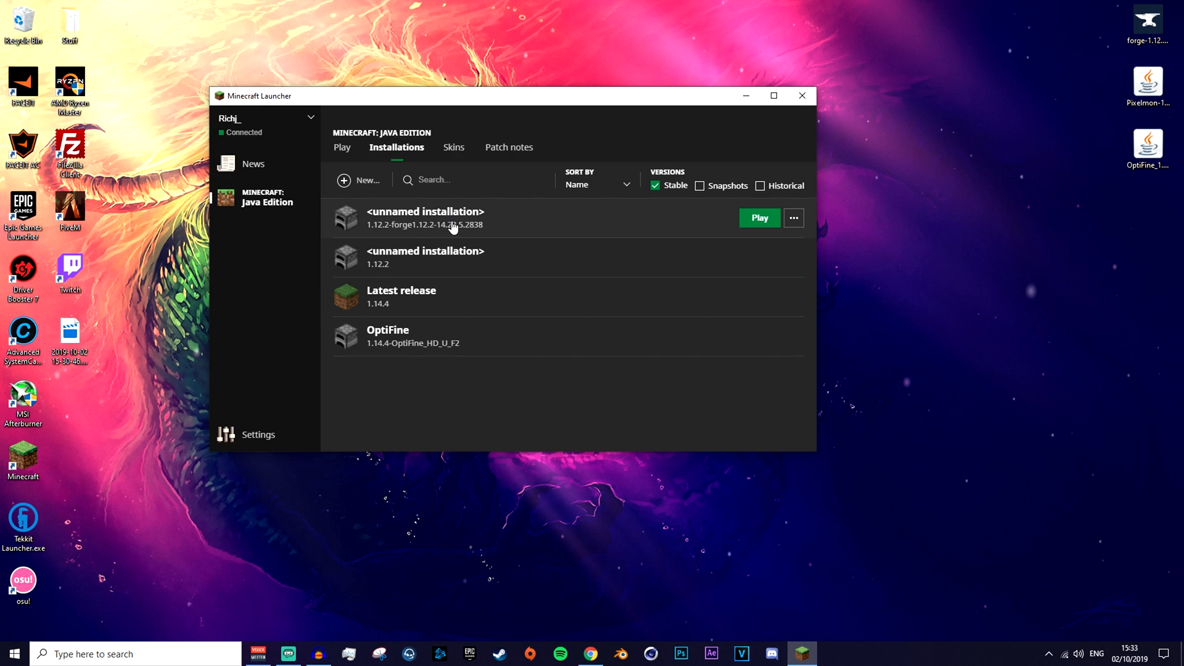
mouse_move(606, 284)
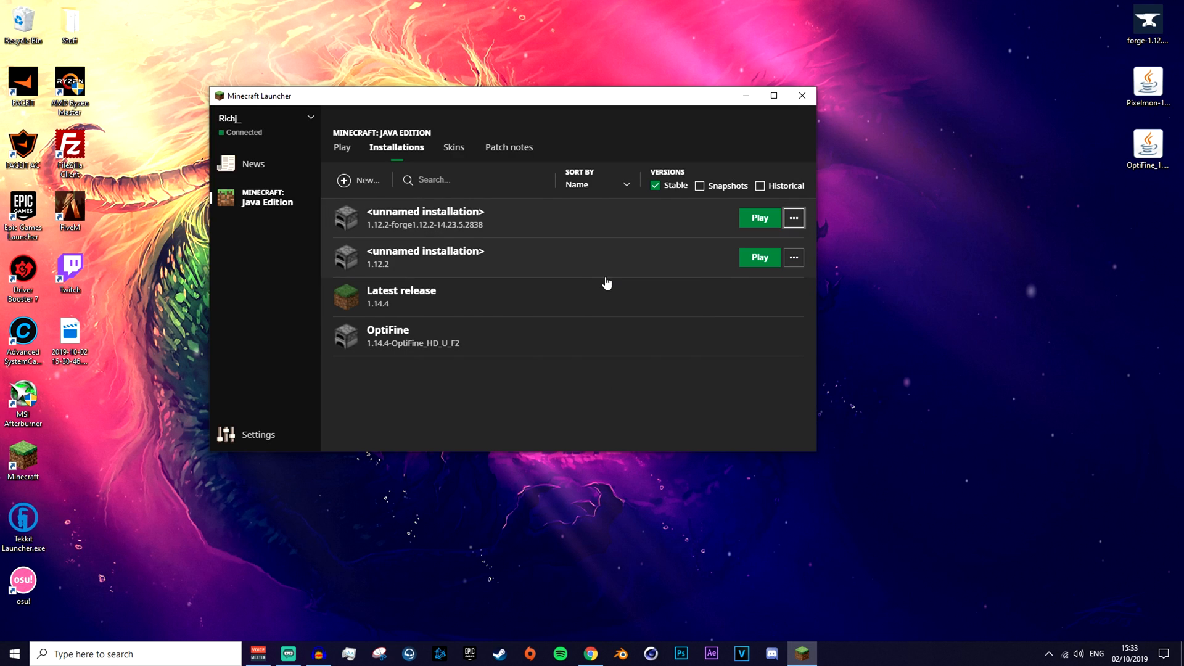
mouse_move(698, 264)
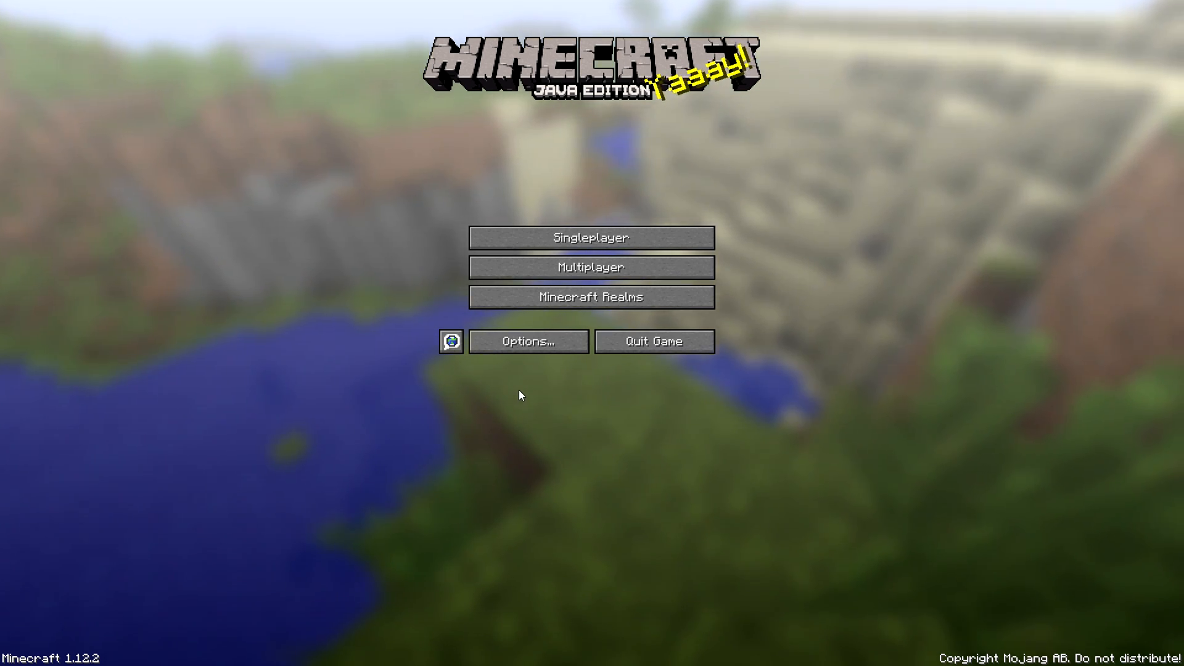
mouse_move(654, 342)
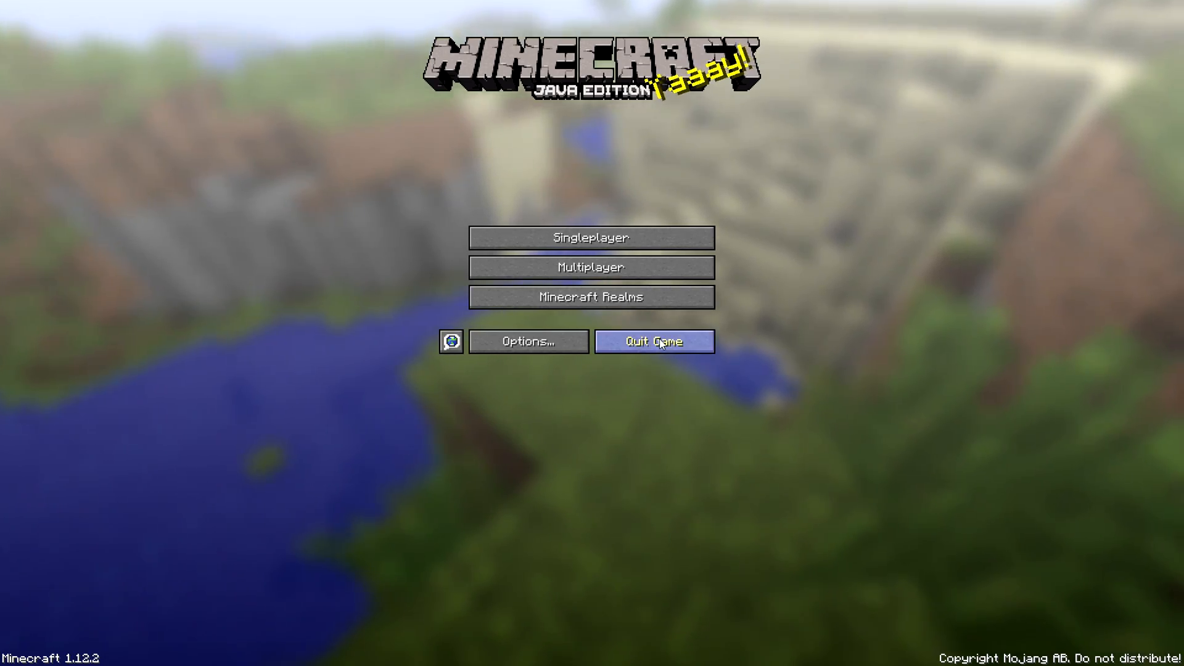
- Quit the vanilla 1.12.2 game from its title screen
click(654, 341)
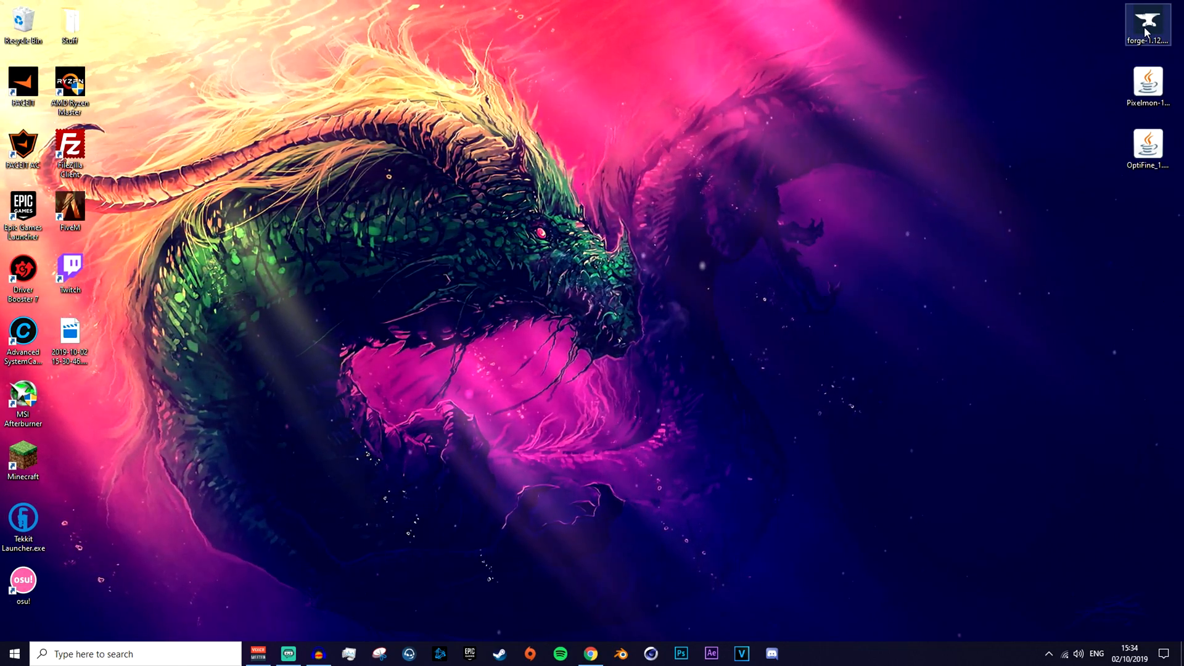
- Run the desktop Forge installer with Install client and return to the Minecraft Launcher
double_click(1147, 25)
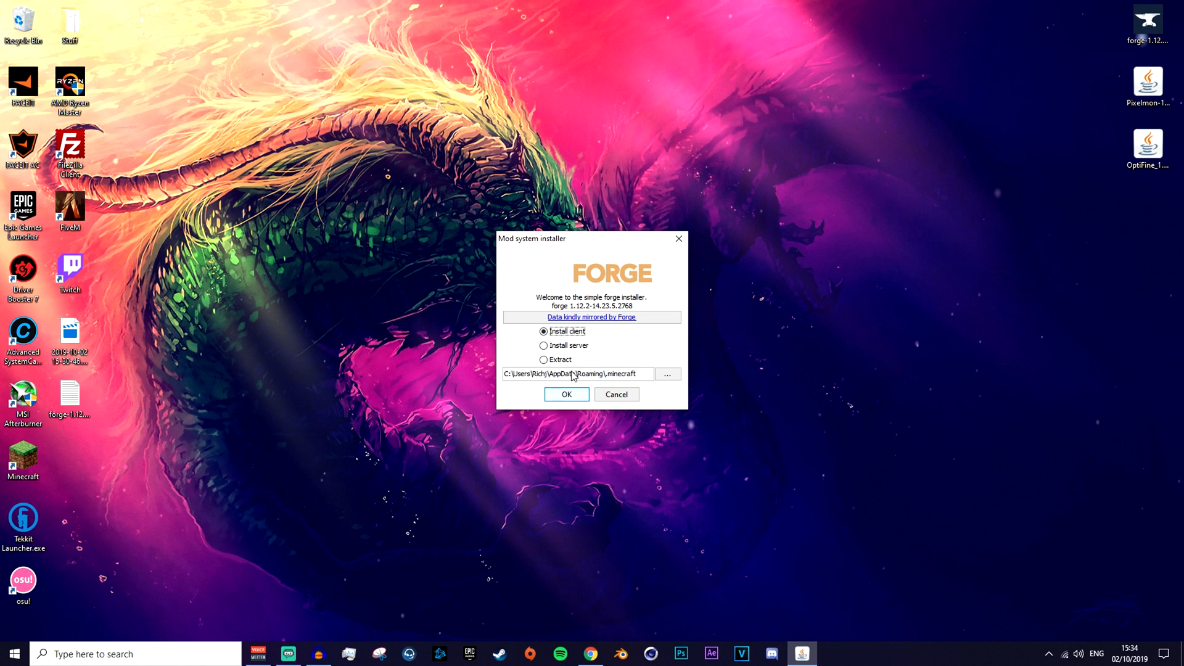
mouse_move(573, 374)
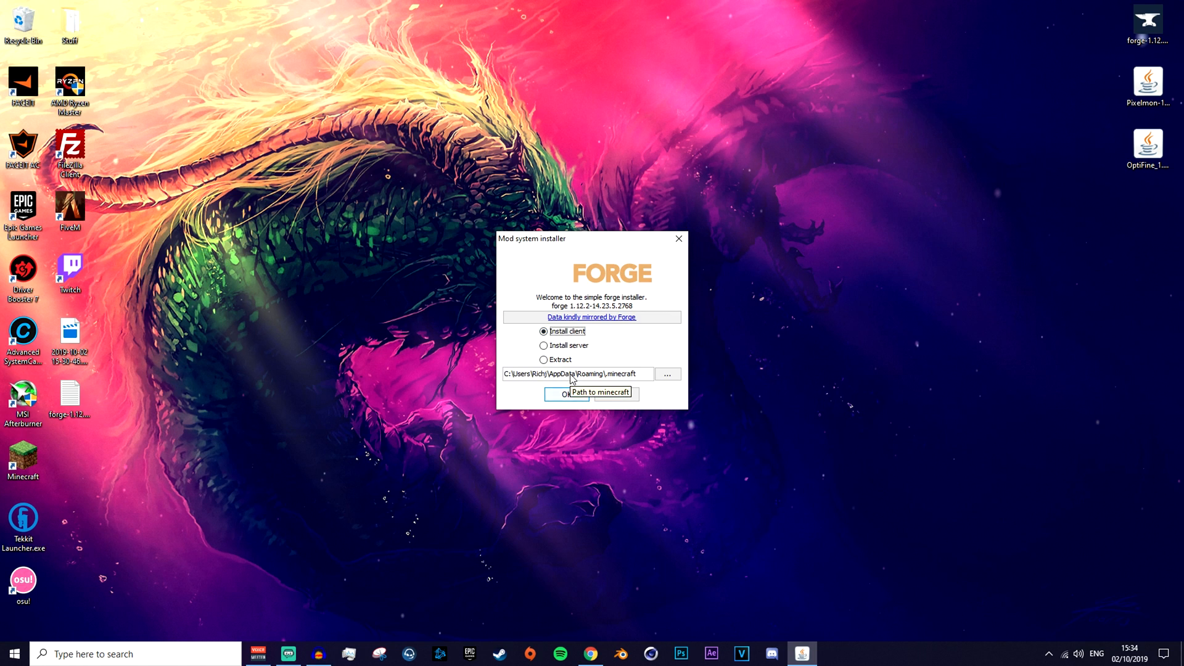
mouse_move(590, 385)
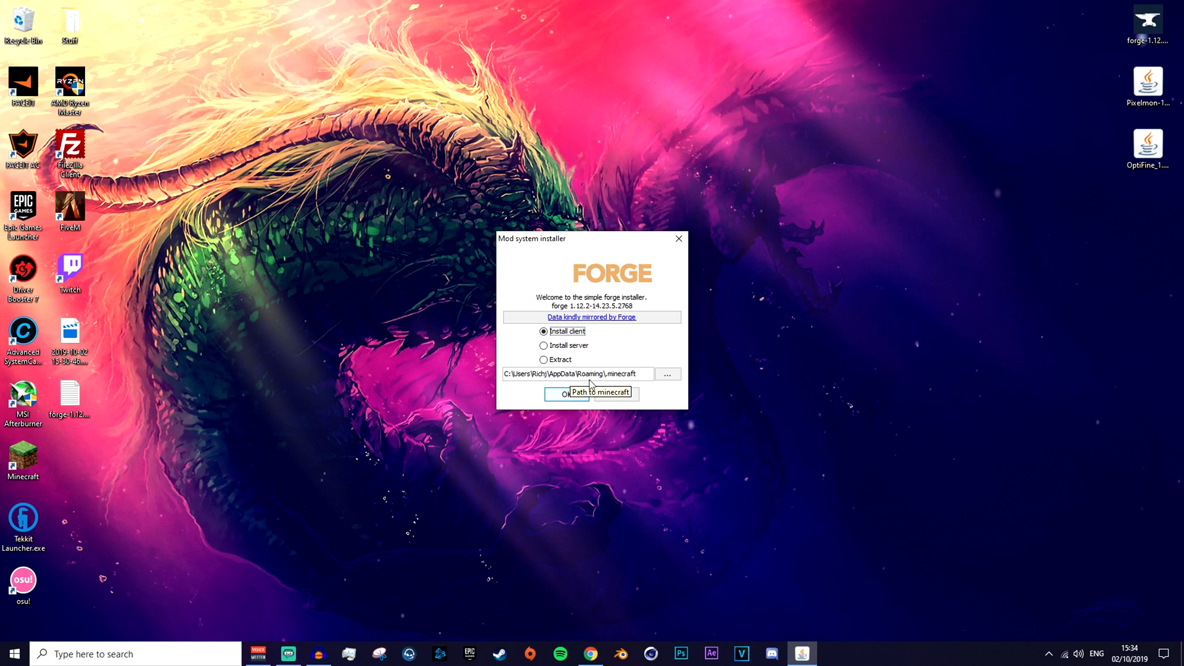
click(566, 394)
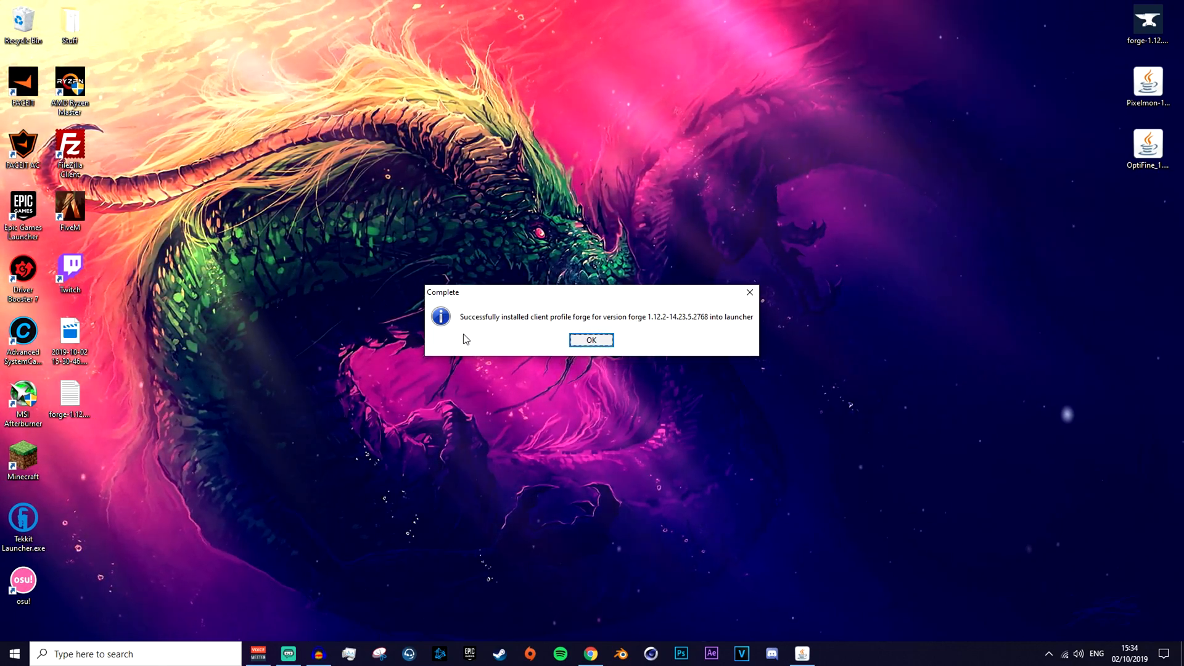
click(591, 340)
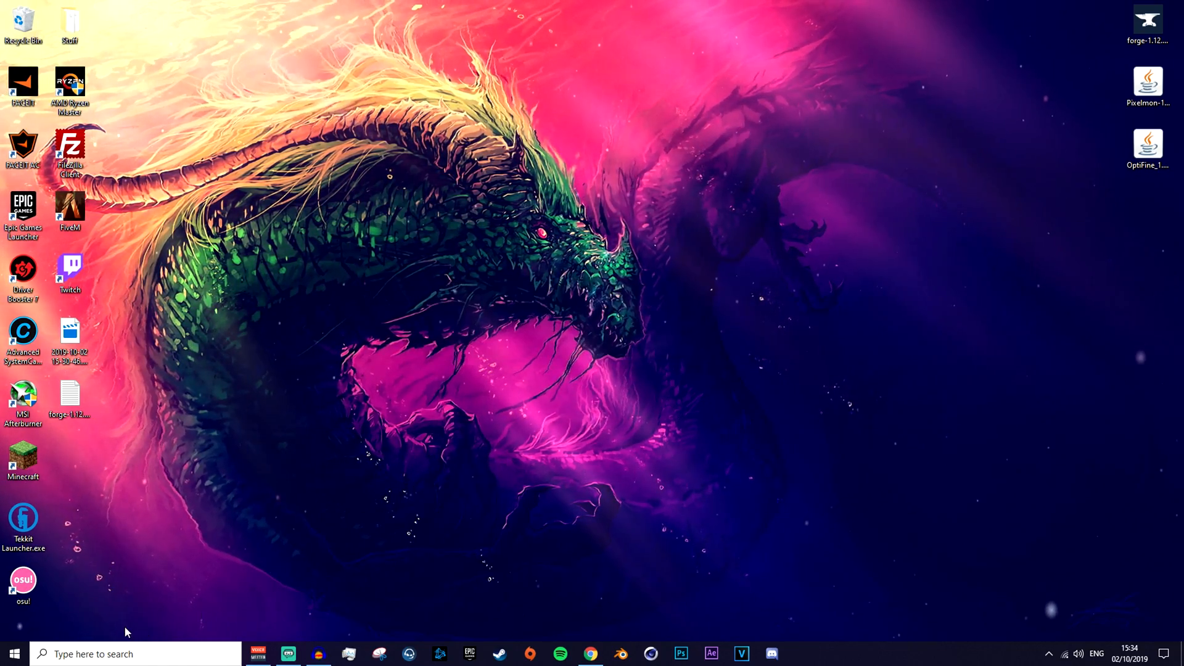
double_click(22, 460)
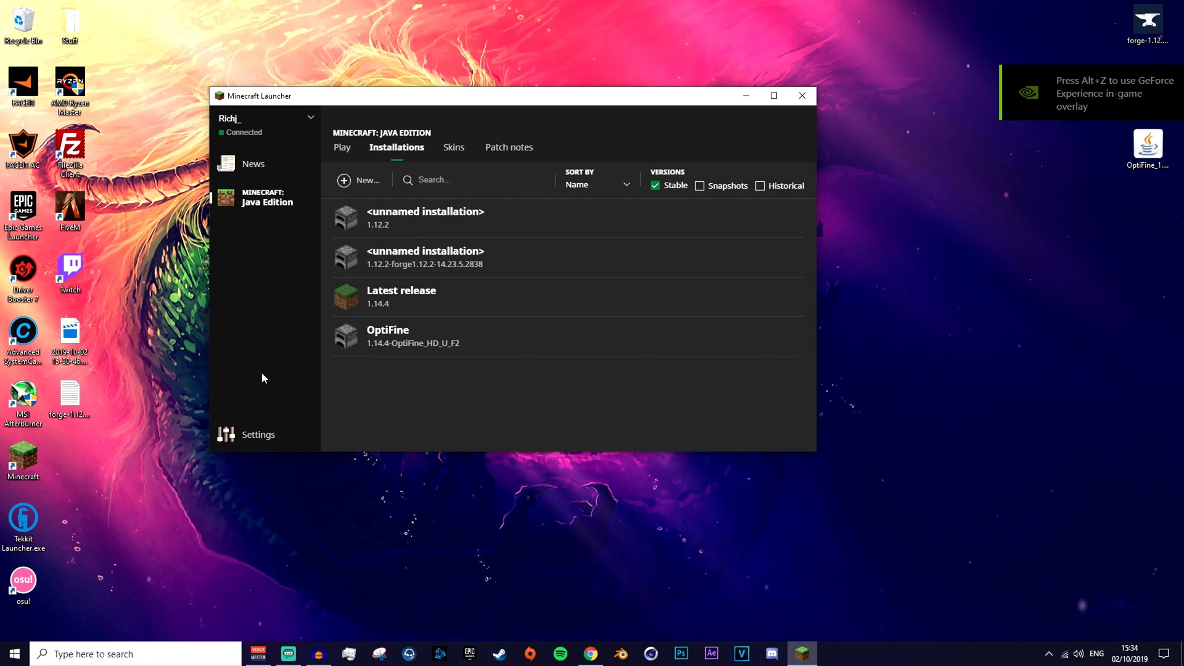
mouse_move(419, 260)
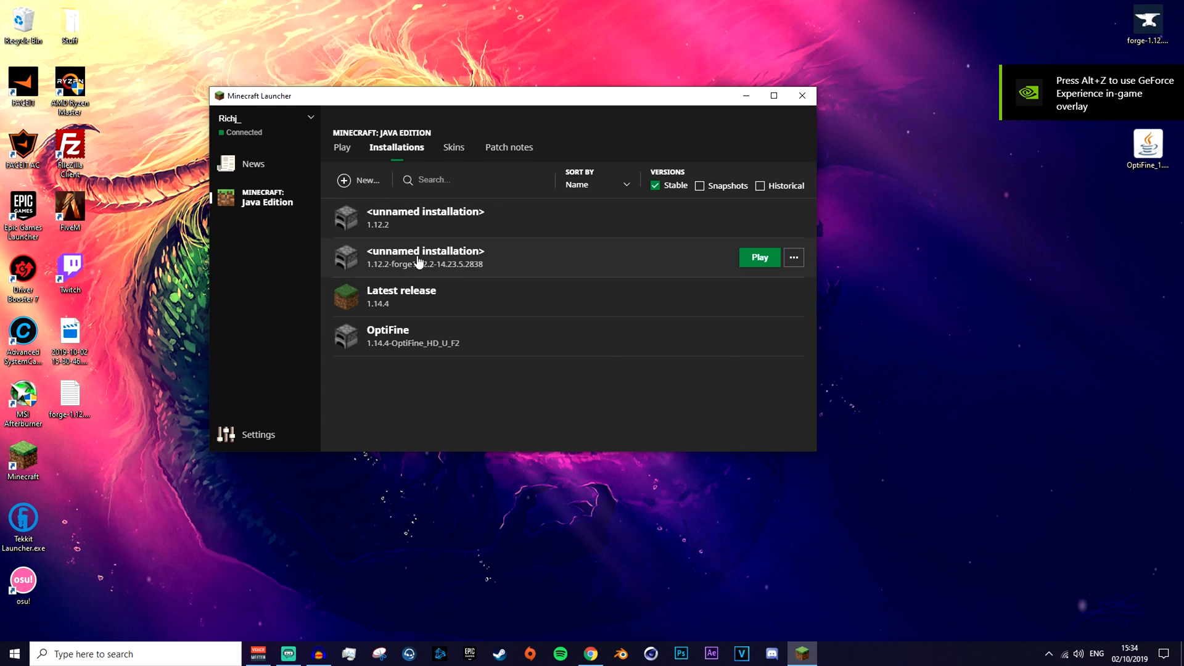
mouse_move(442, 259)
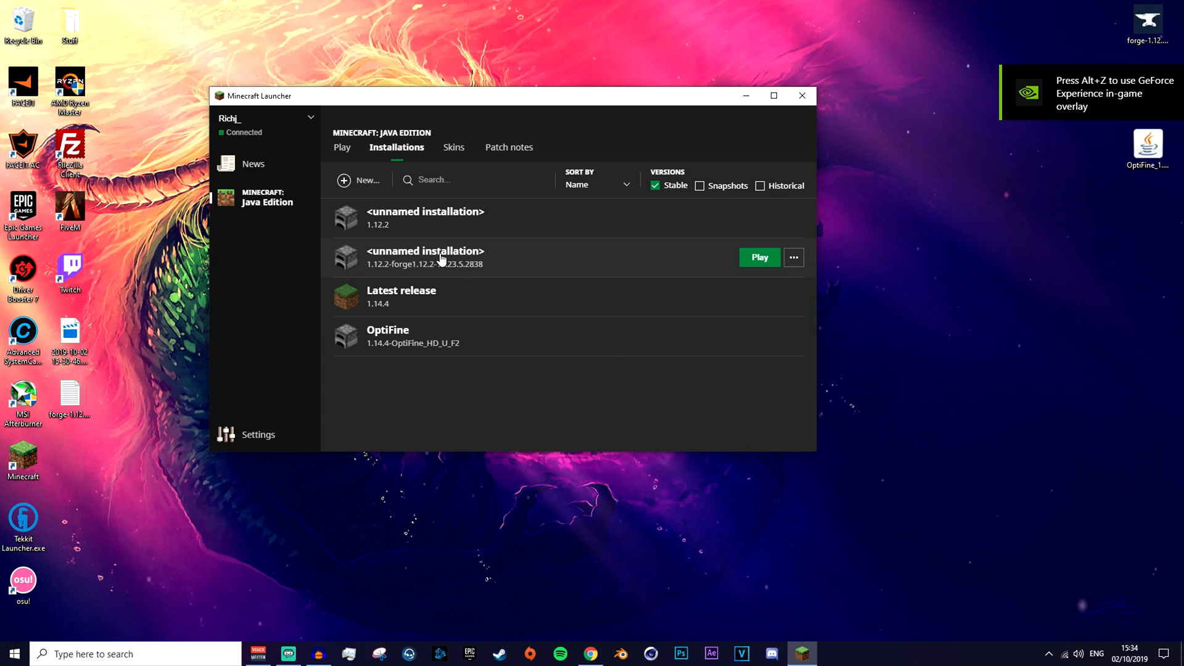
mouse_move(792, 218)
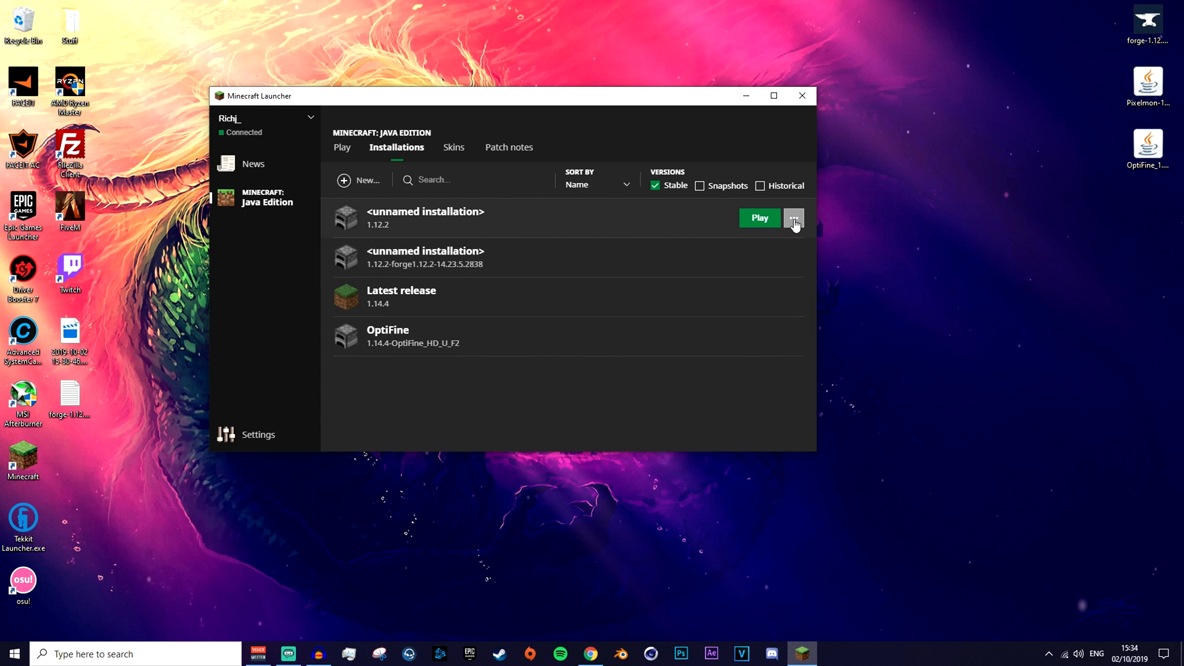
- Edit the plain 1.12.2 installation to use release 1.12.2-forge1.12.2-14.23.5.2768 and save it
click(792, 217)
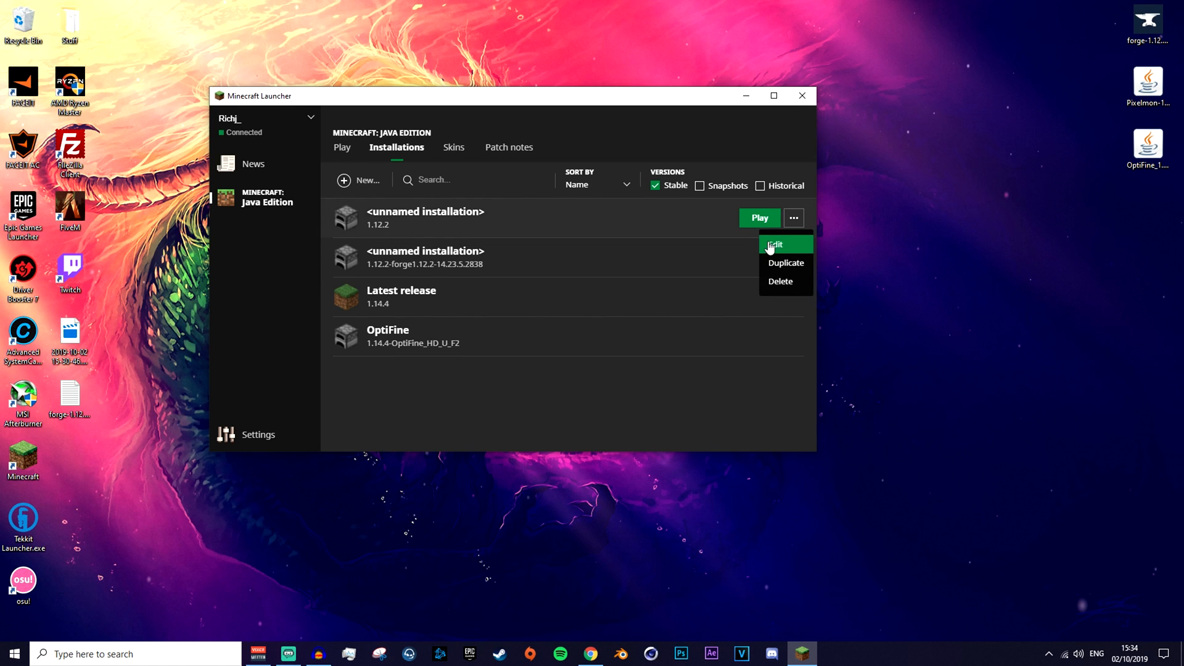
click(774, 244)
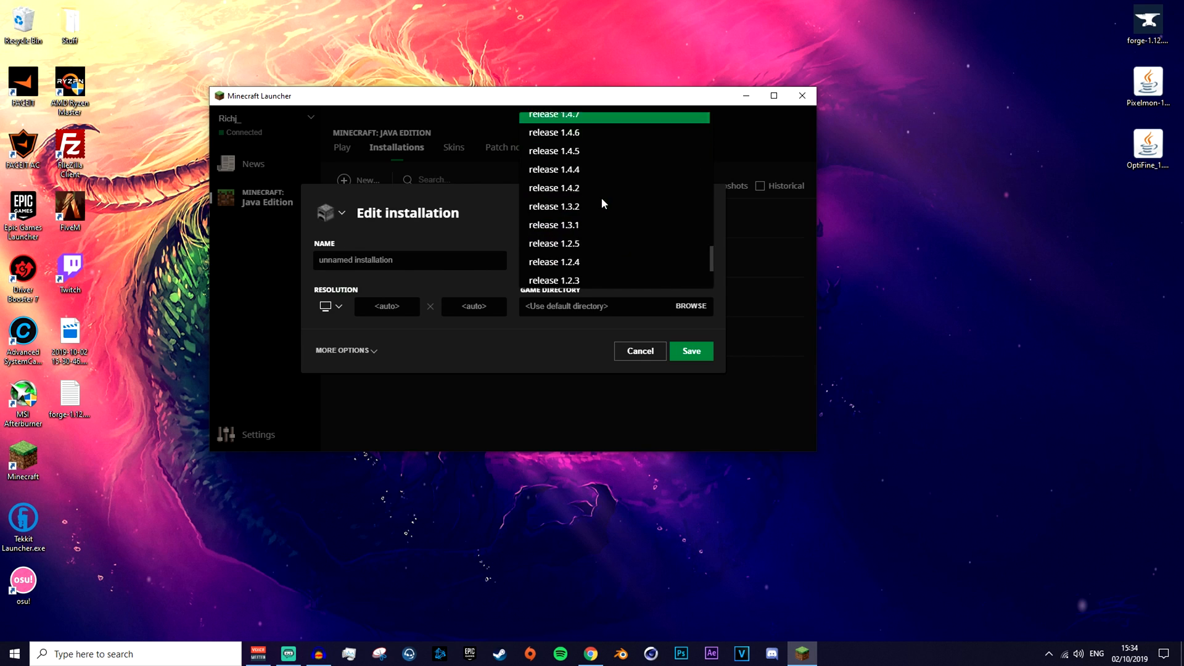
scroll(down, 3)
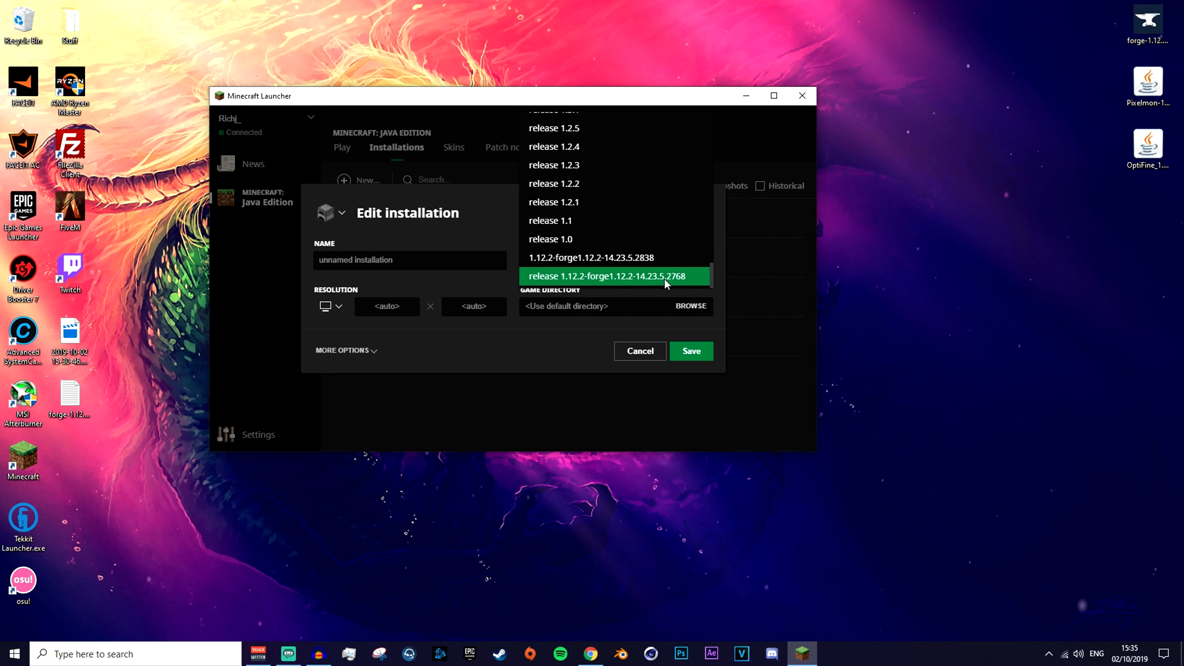
mouse_move(677, 281)
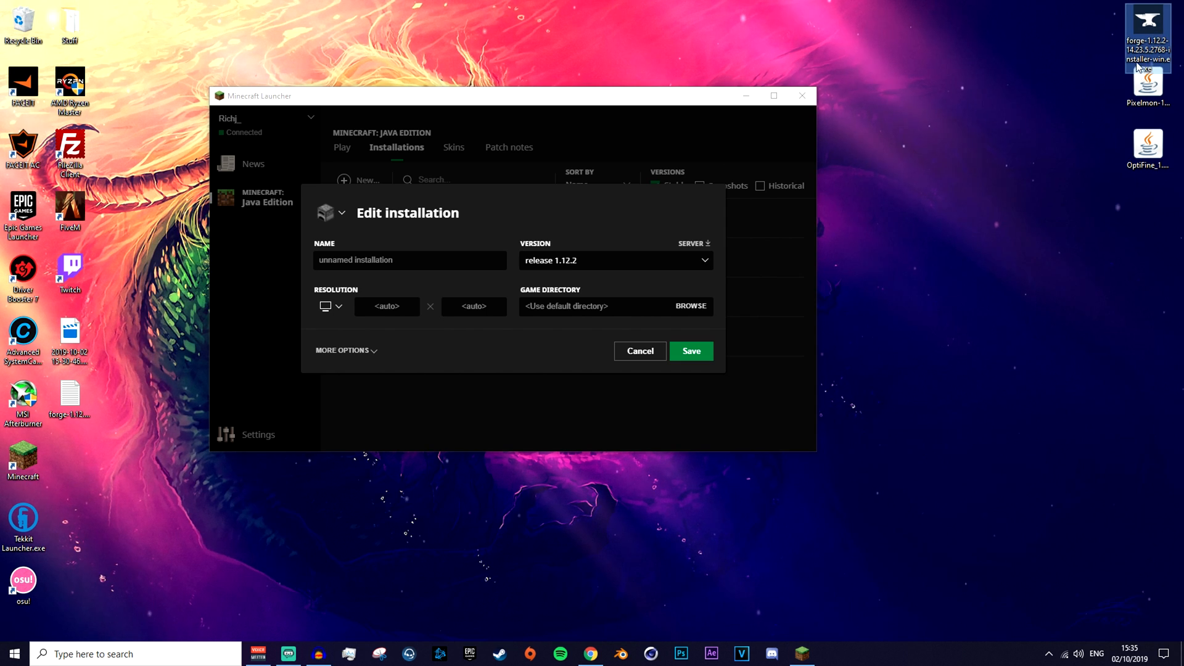
click(613, 260)
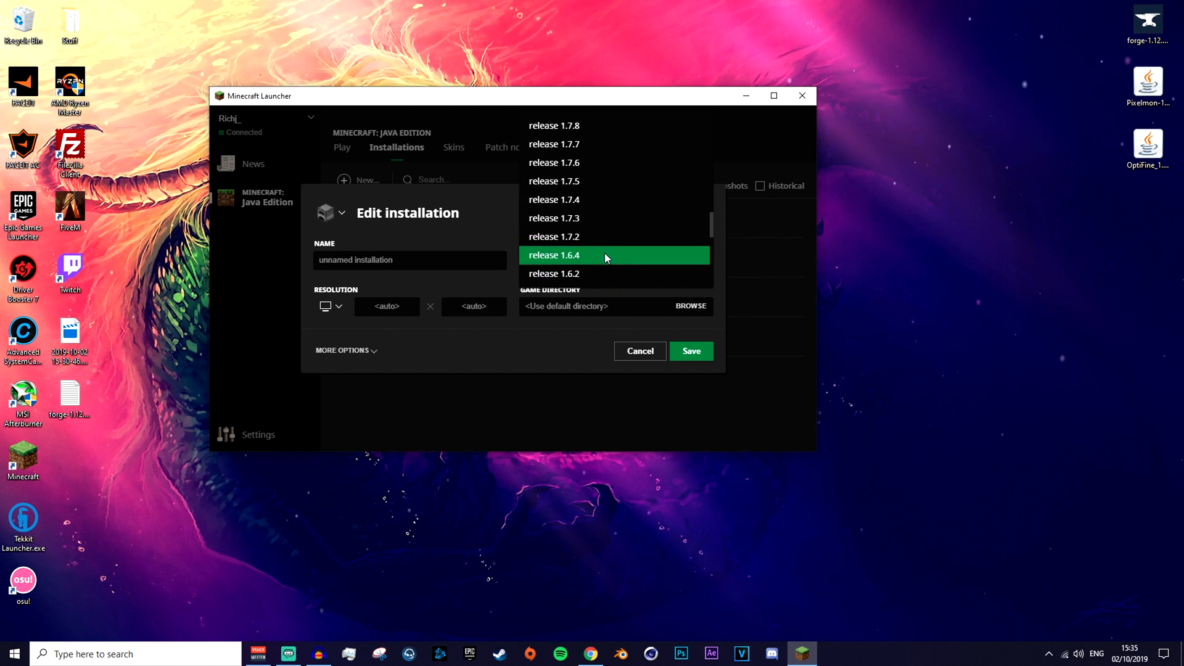
click(689, 350)
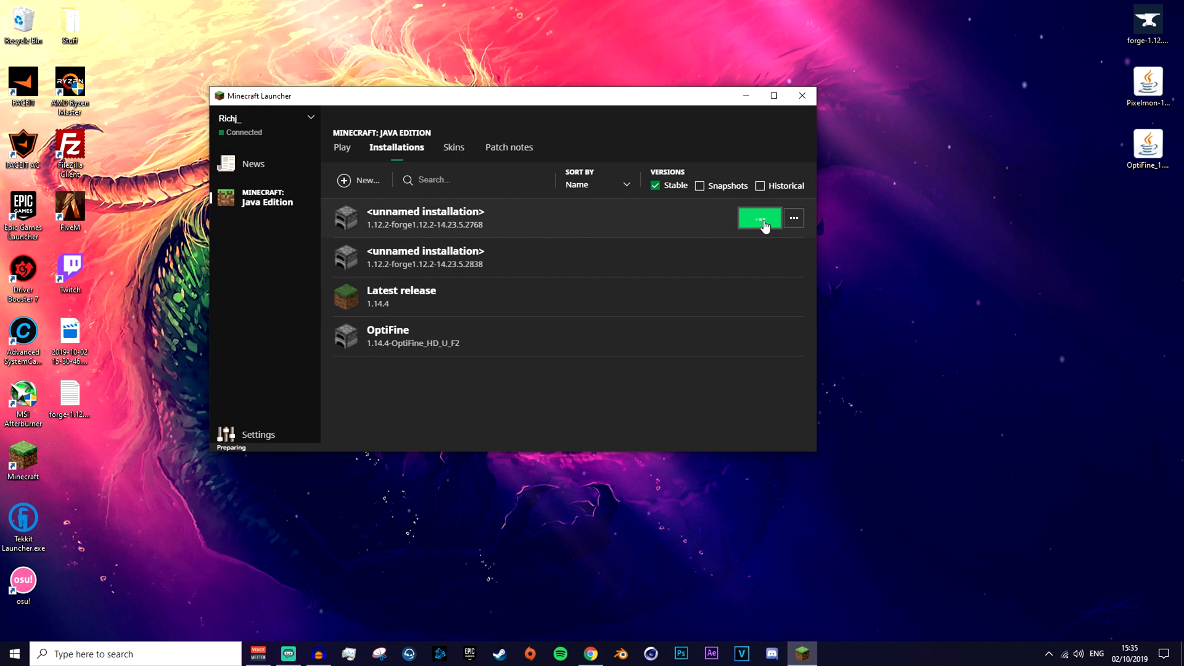
- Launch the Forge installation, view the Mod List with four core mods, then quit the game
click(758, 218)
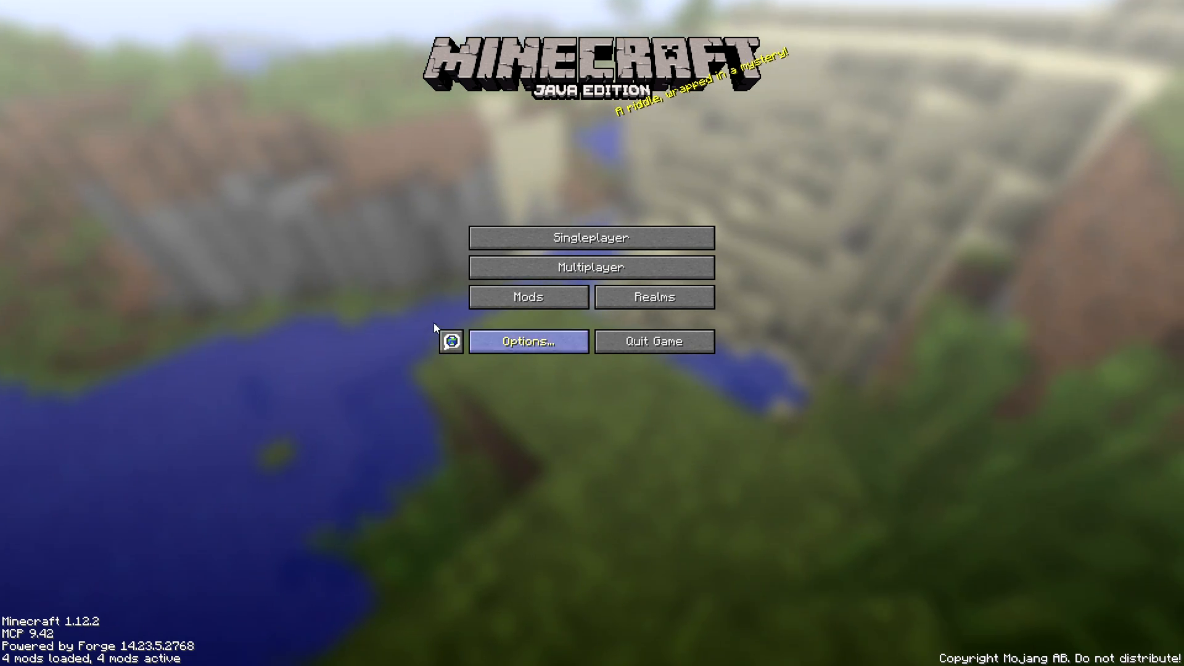
mouse_move(528, 297)
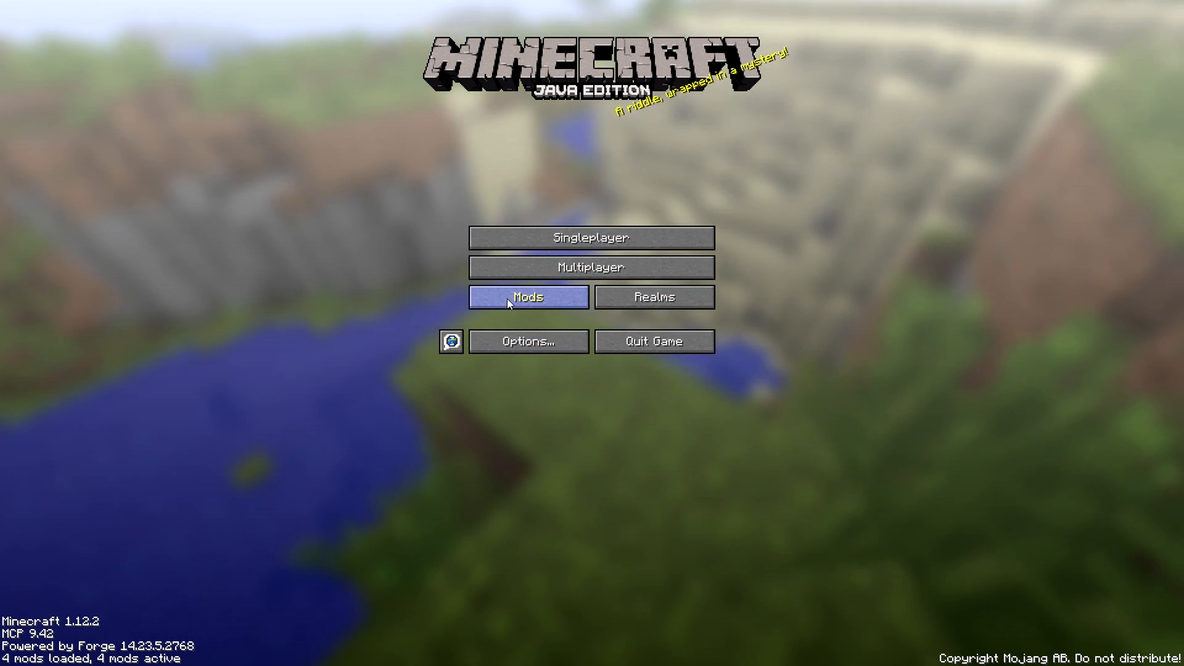
click(527, 297)
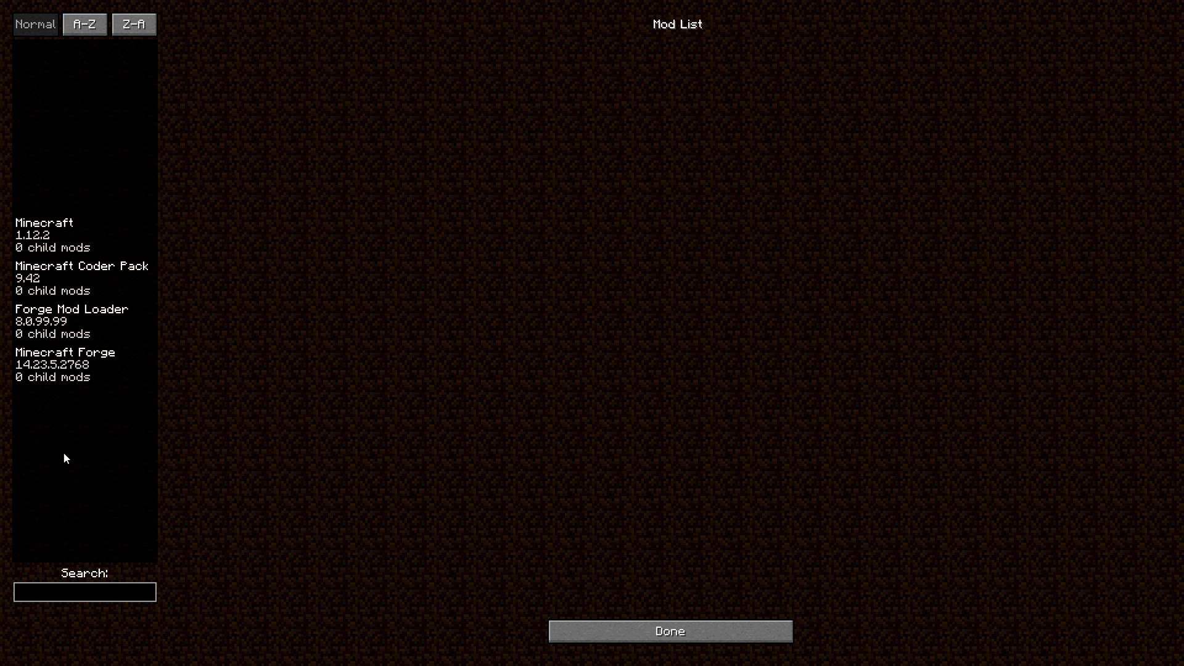
mouse_move(61, 449)
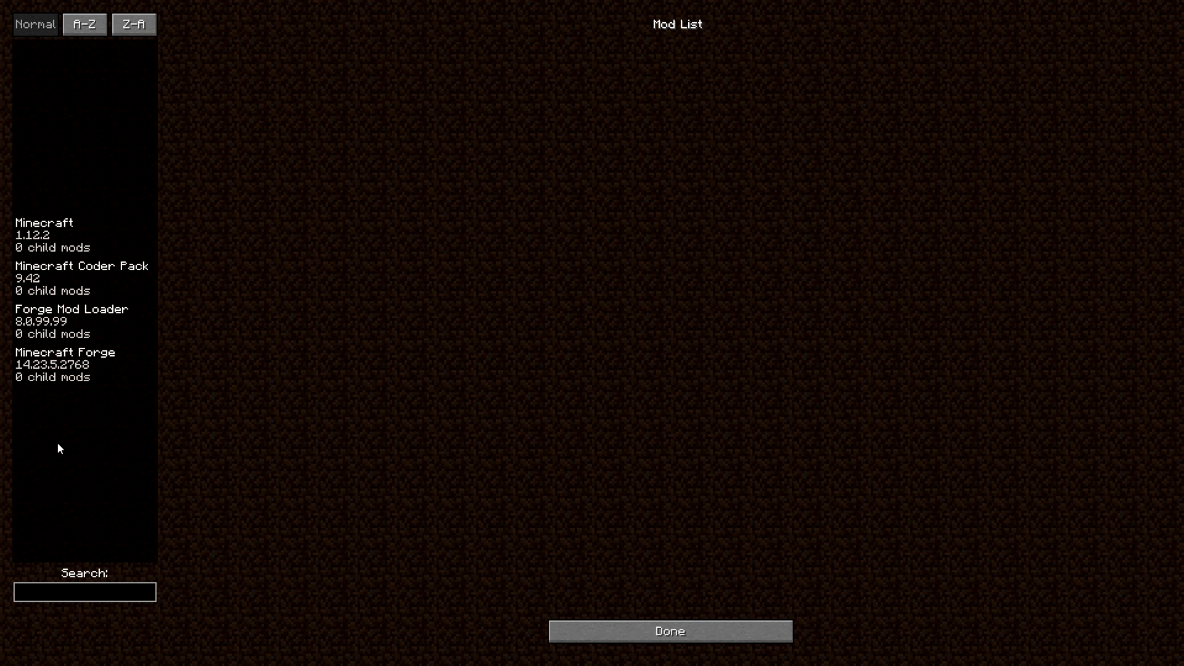
mouse_move(61, 381)
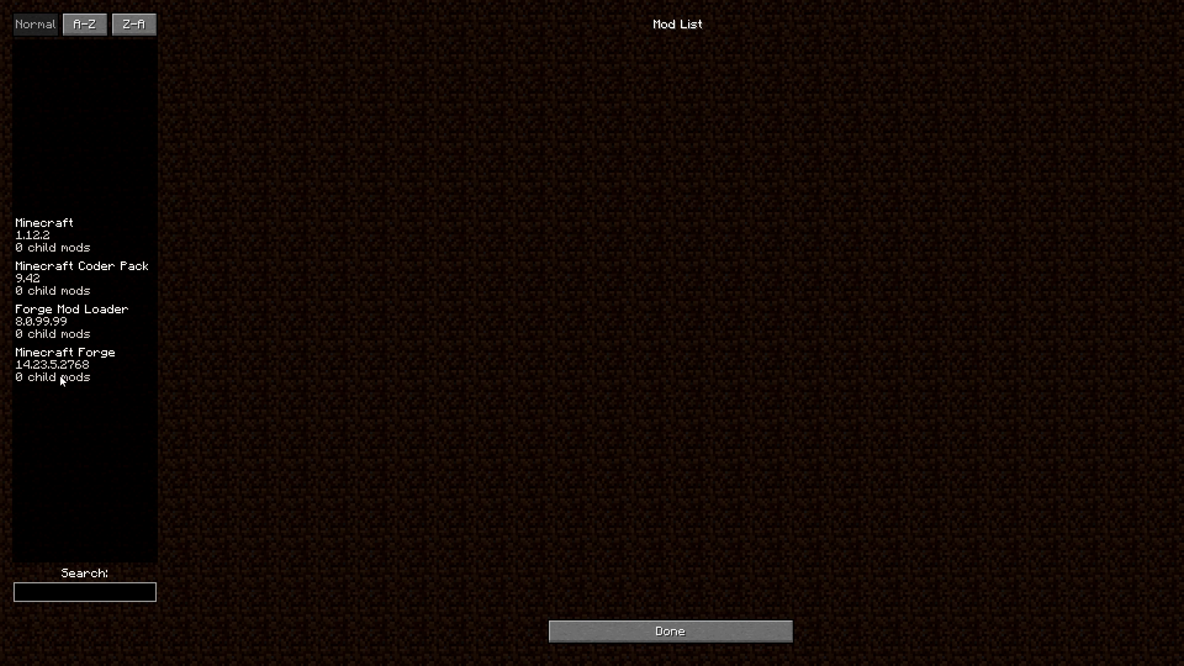
click(667, 630)
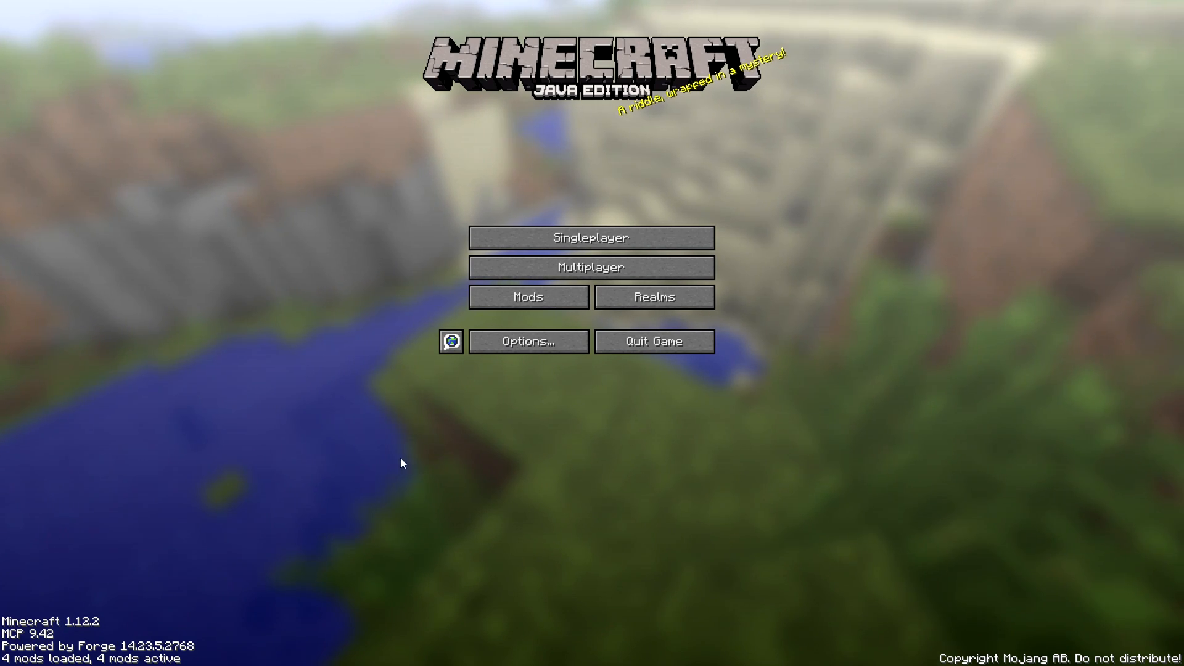
mouse_move(490, 284)
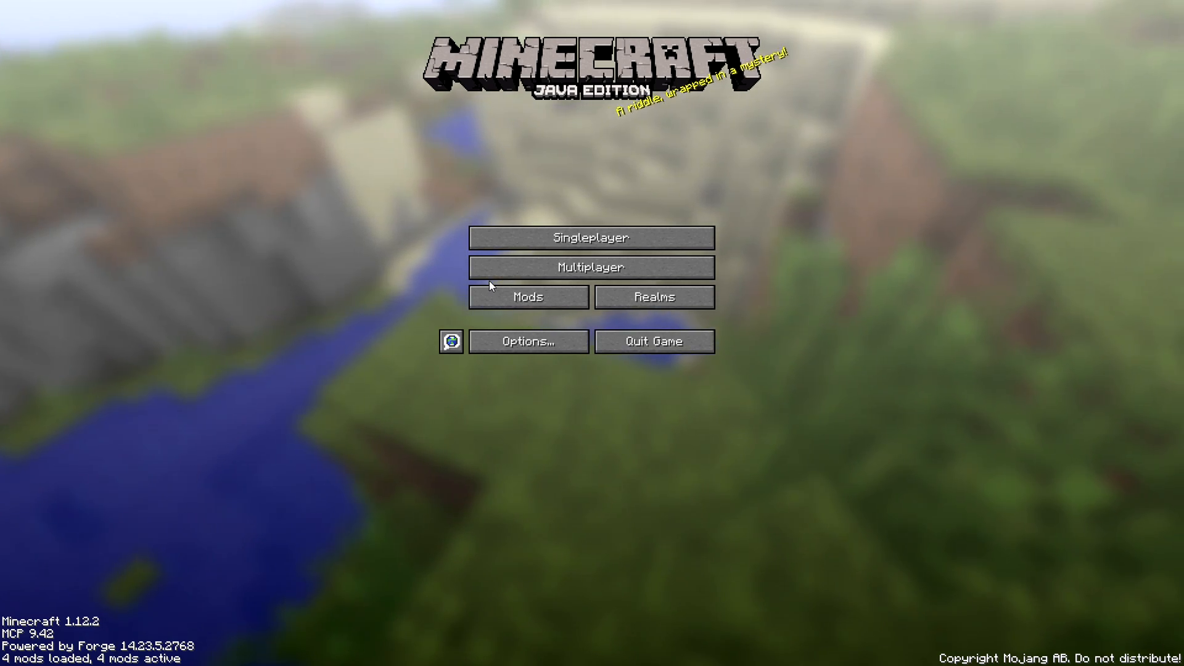
mouse_move(674, 352)
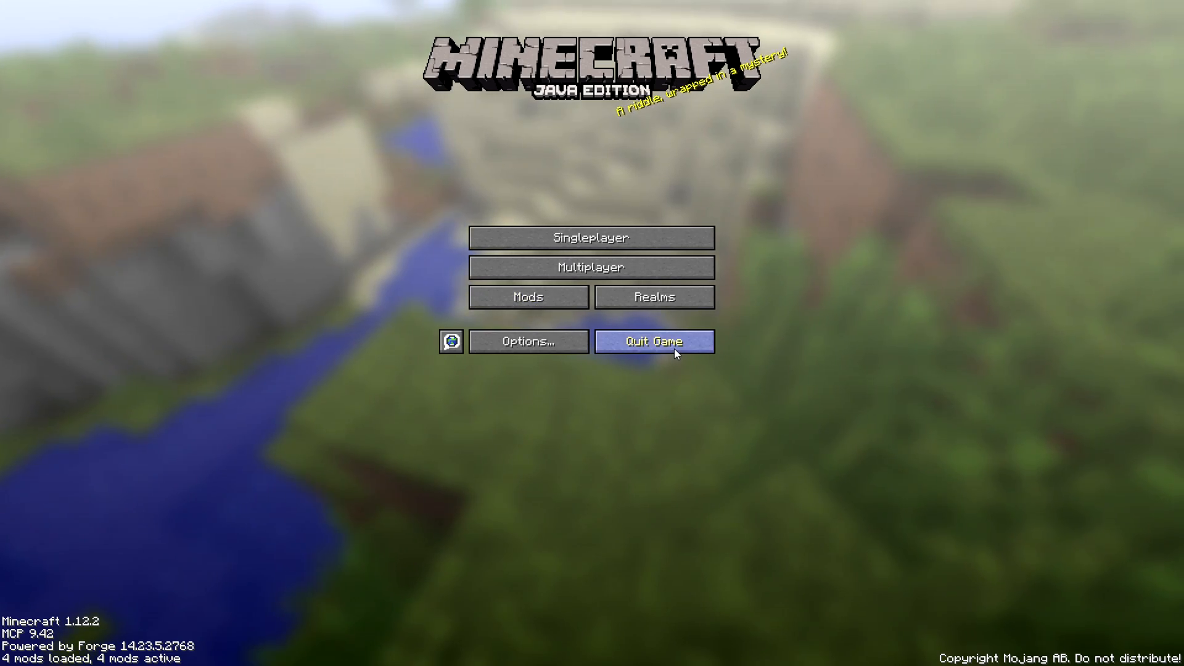
click(654, 341)
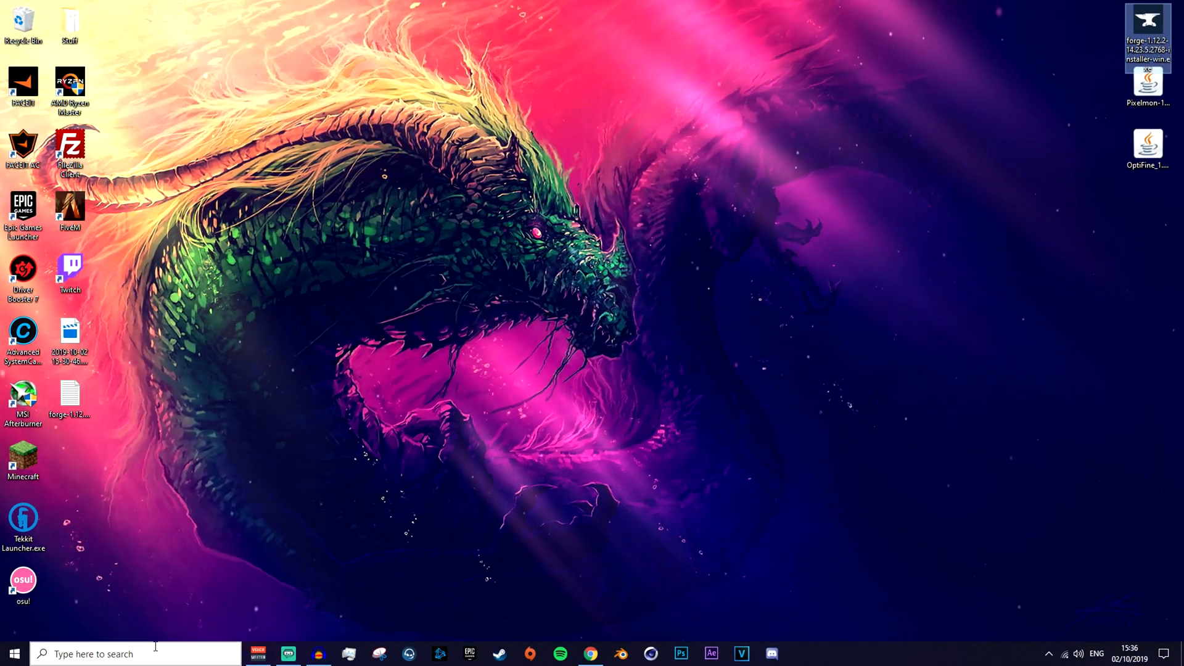
- Use the Run dialog with %appdata% to open the Roaming folder
text(run)
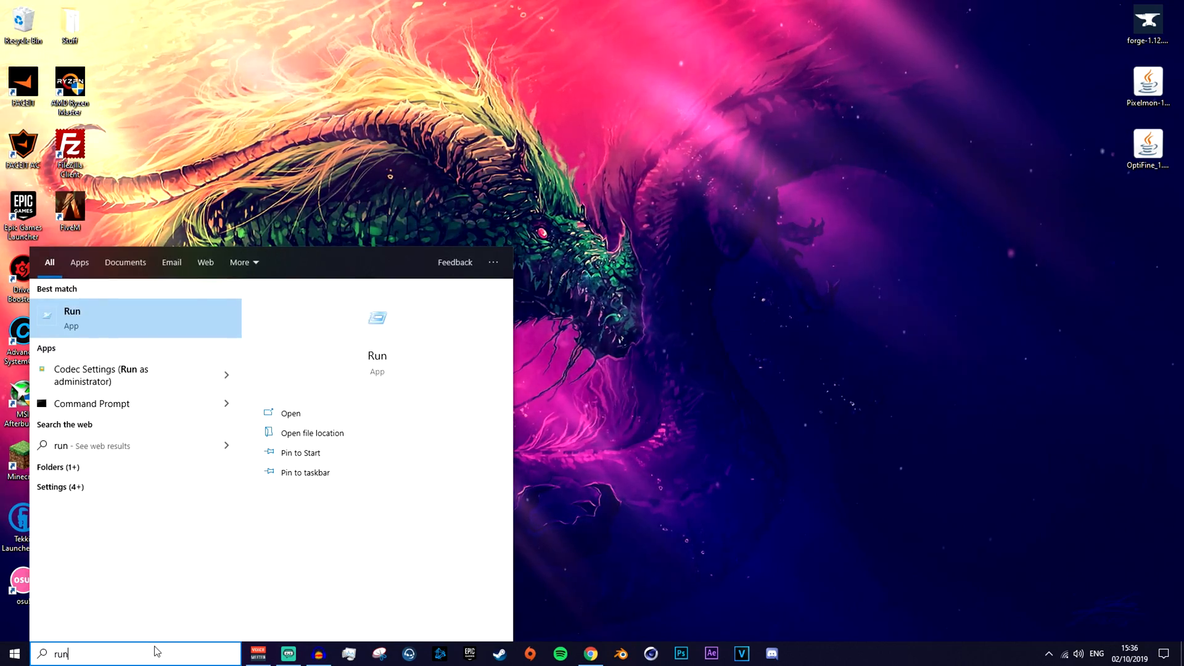
click(290, 413)
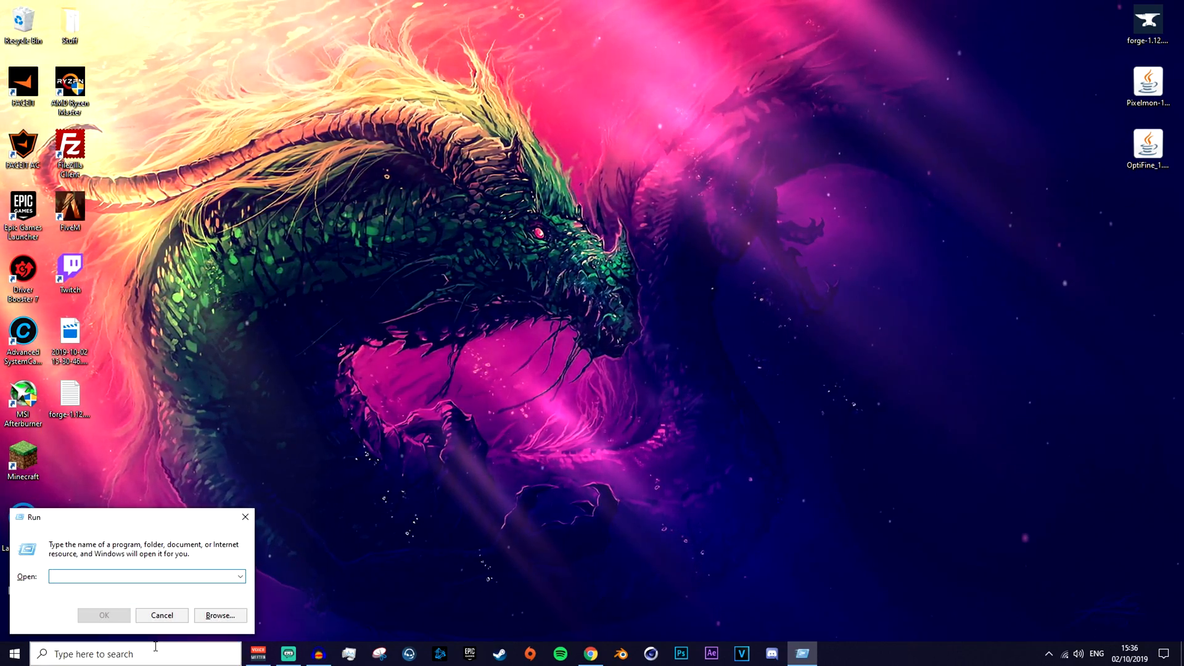
text(%)
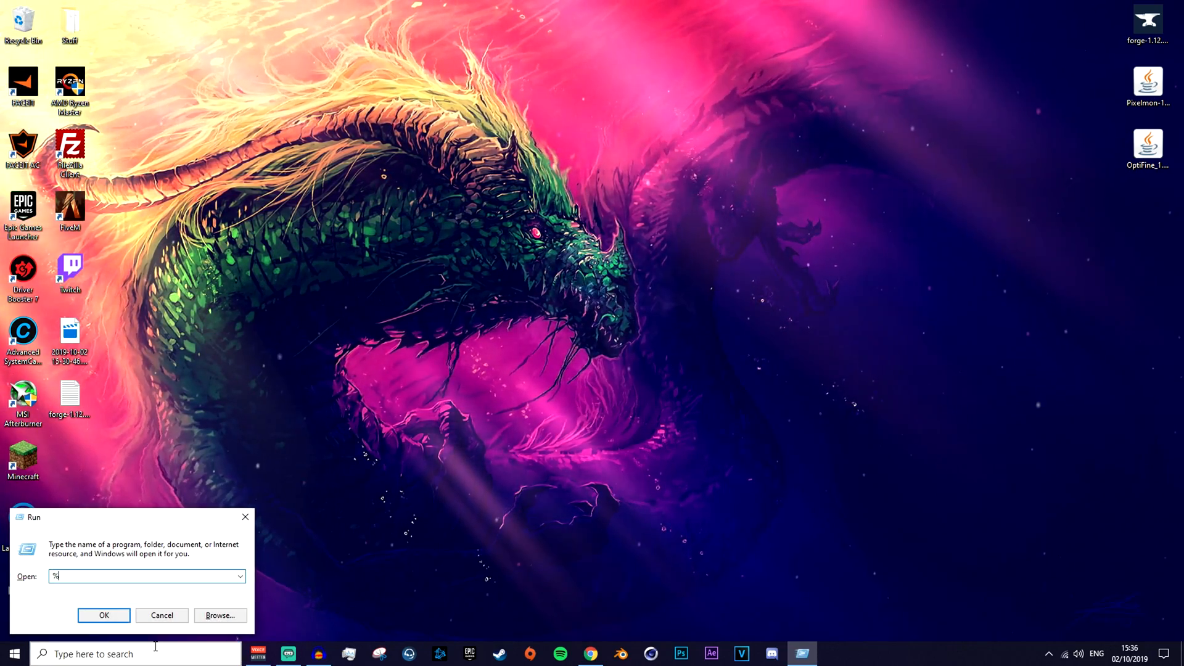
text(appdata%)
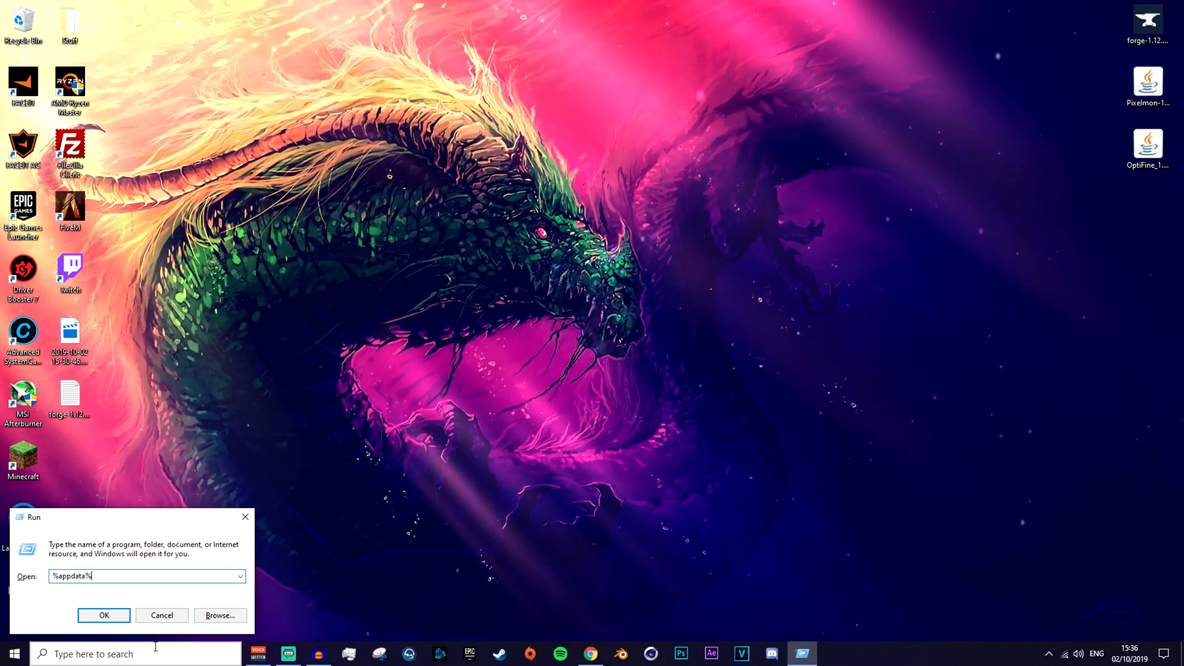
click(104, 614)
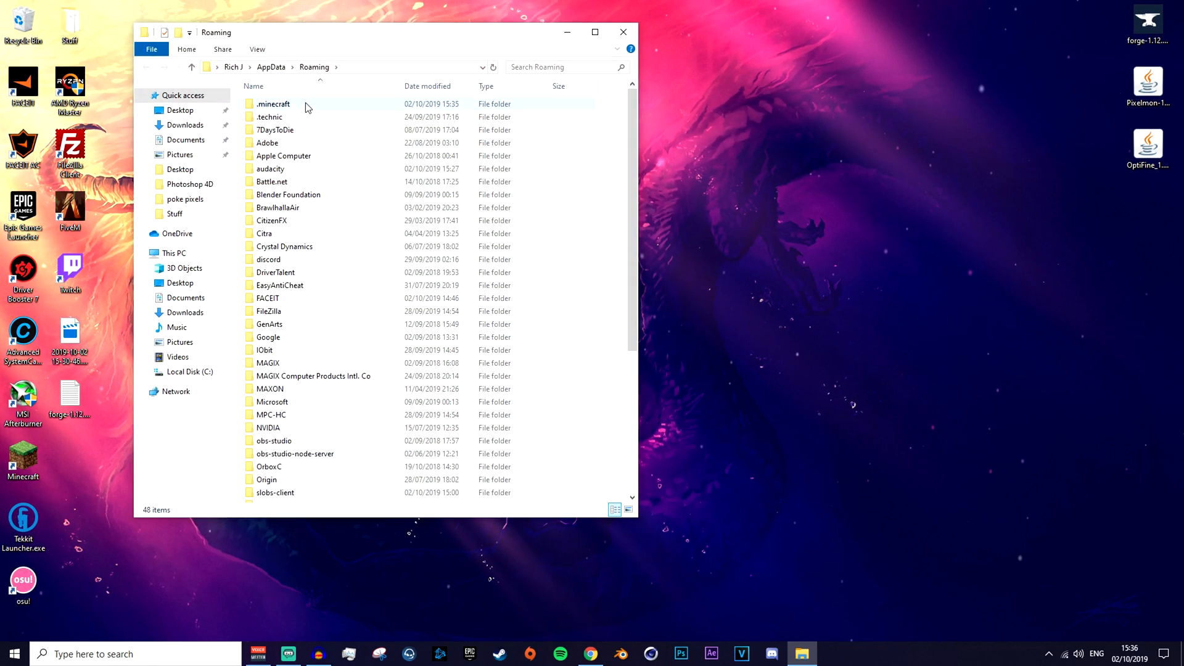
- Create and open a mods folder inside .minecraft, then close Explorer
double_click(273, 103)
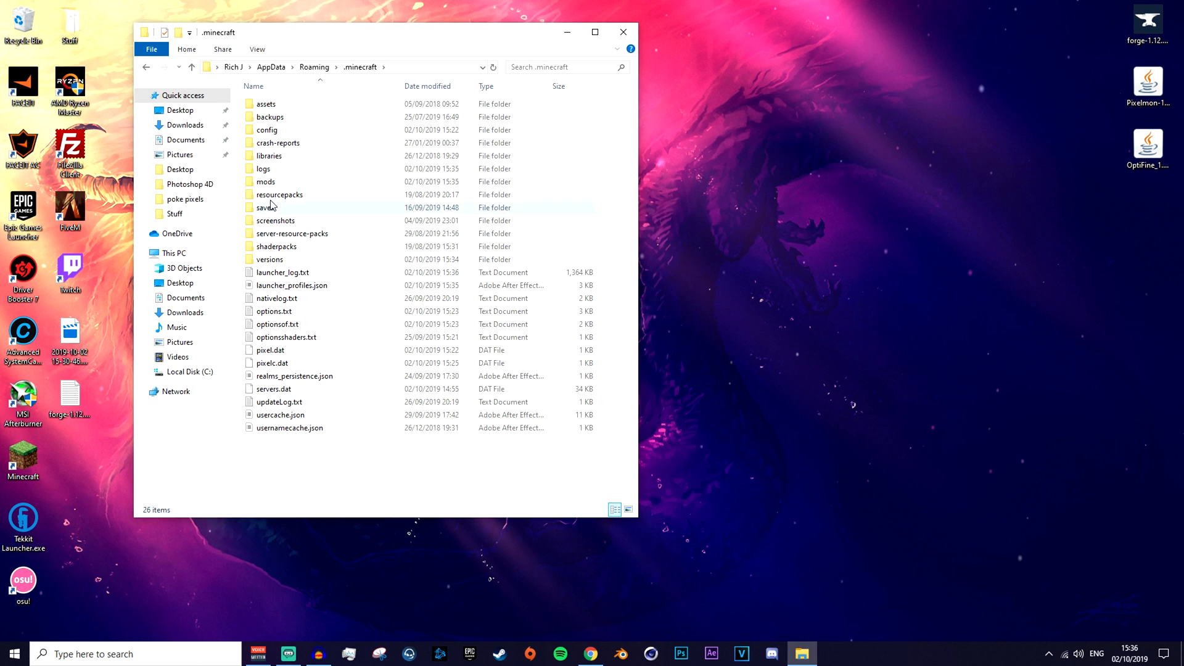
mouse_move(267, 181)
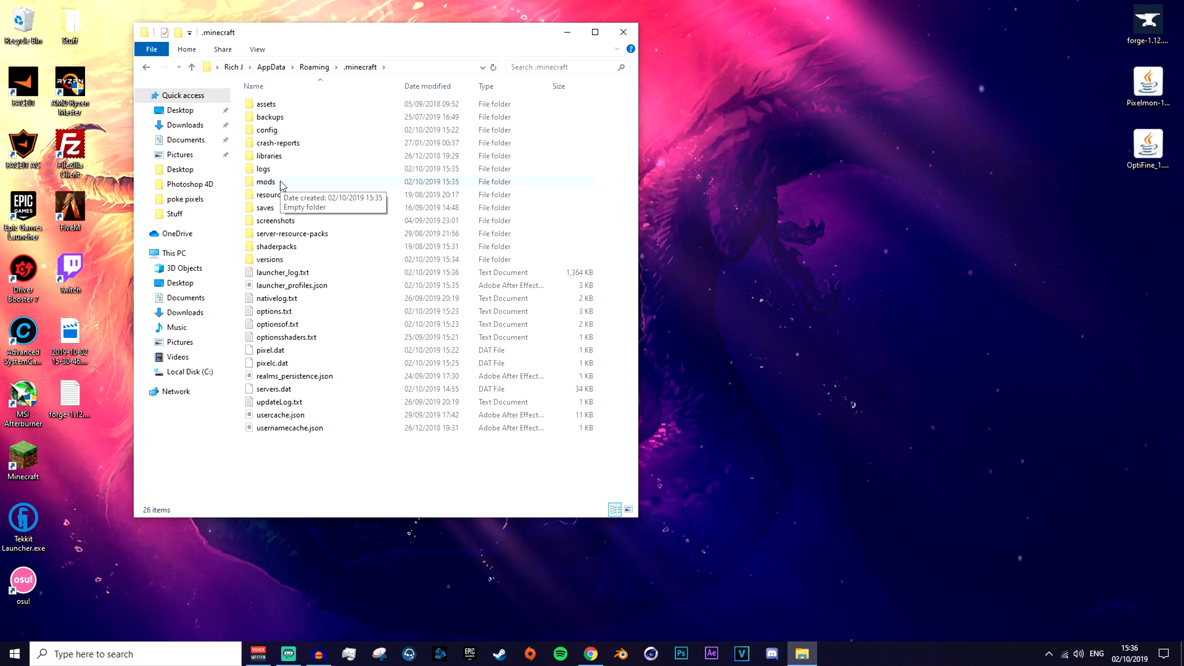
mouse_move(357, 480)
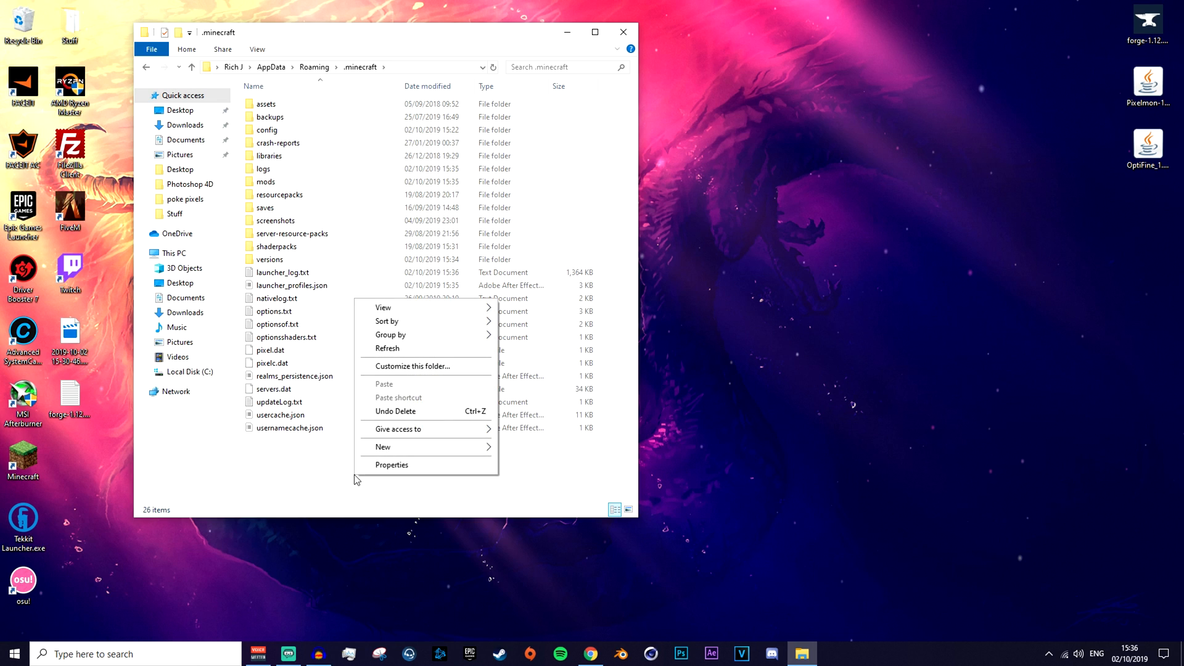
click(384, 446)
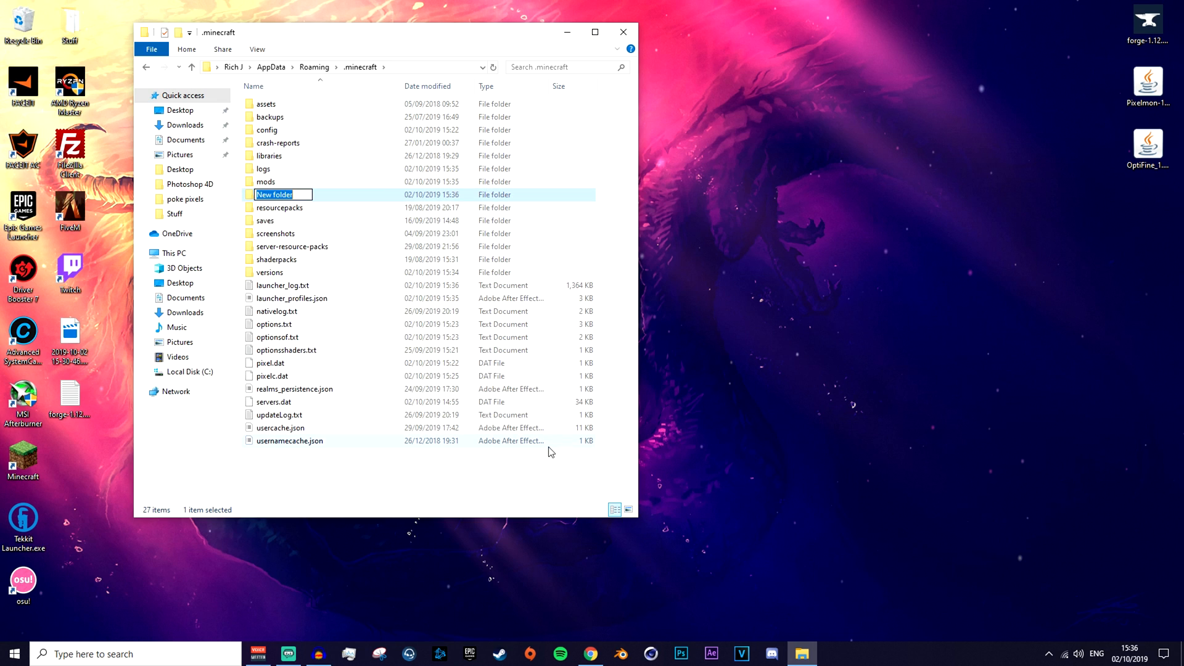
text(mod)
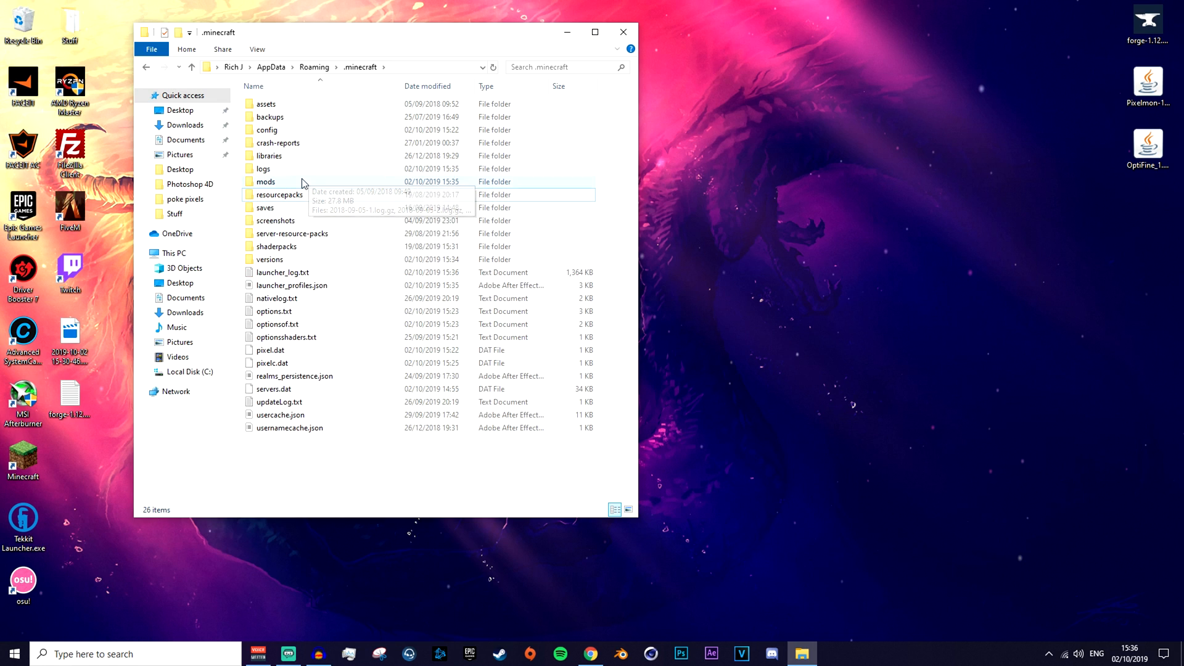
double_click(265, 181)
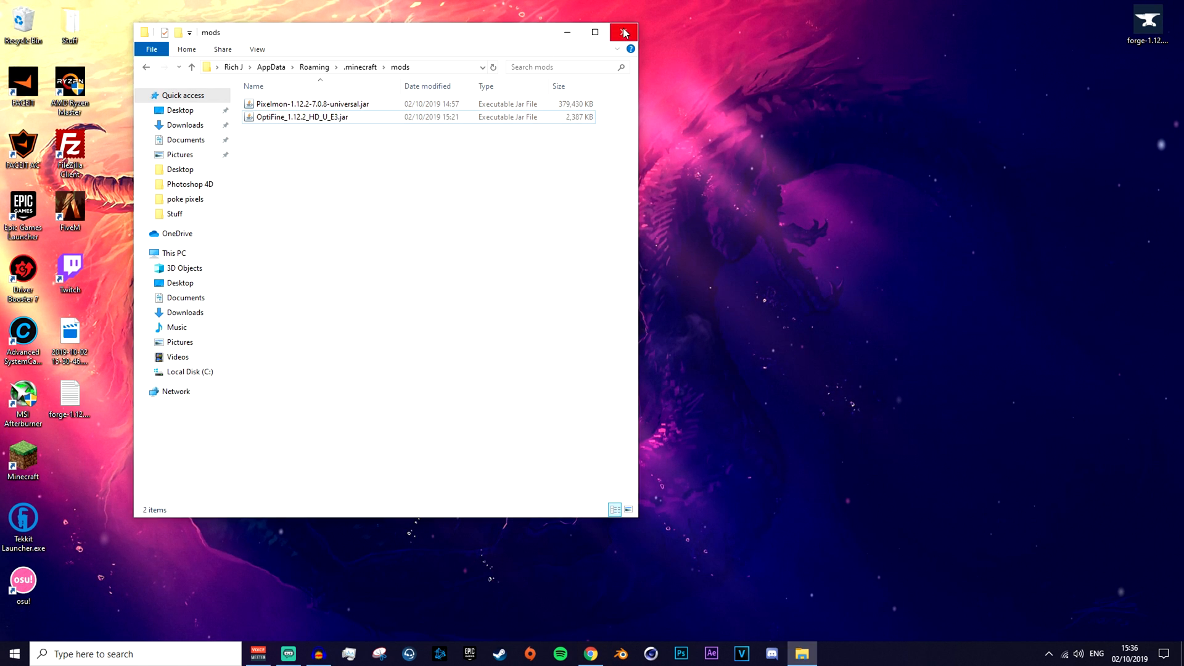
click(624, 32)
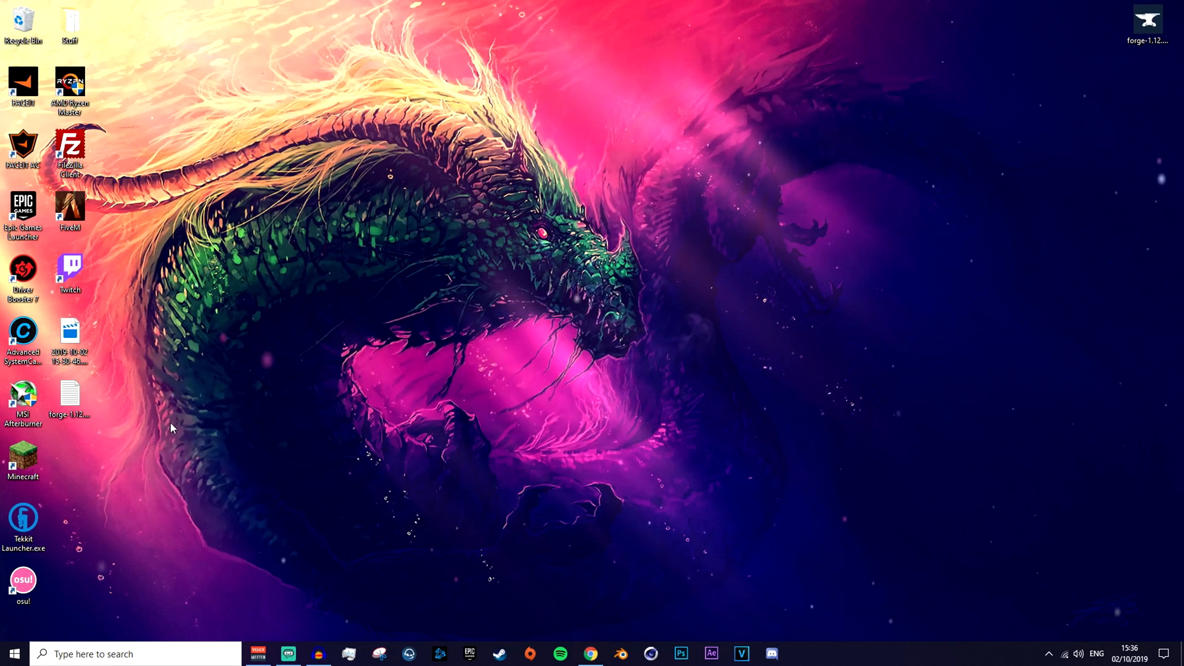
mouse_move(25, 460)
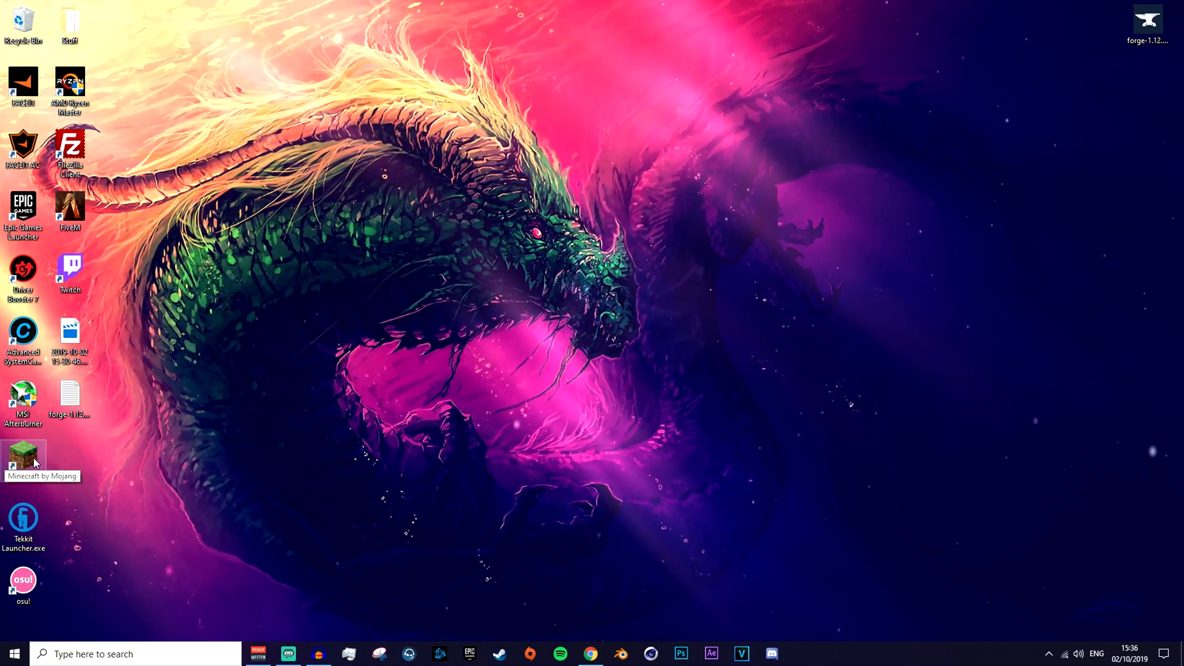
- Launch Minecraft from the desktop shortcut and start the Forge 1.12.2 installation
double_click(24, 456)
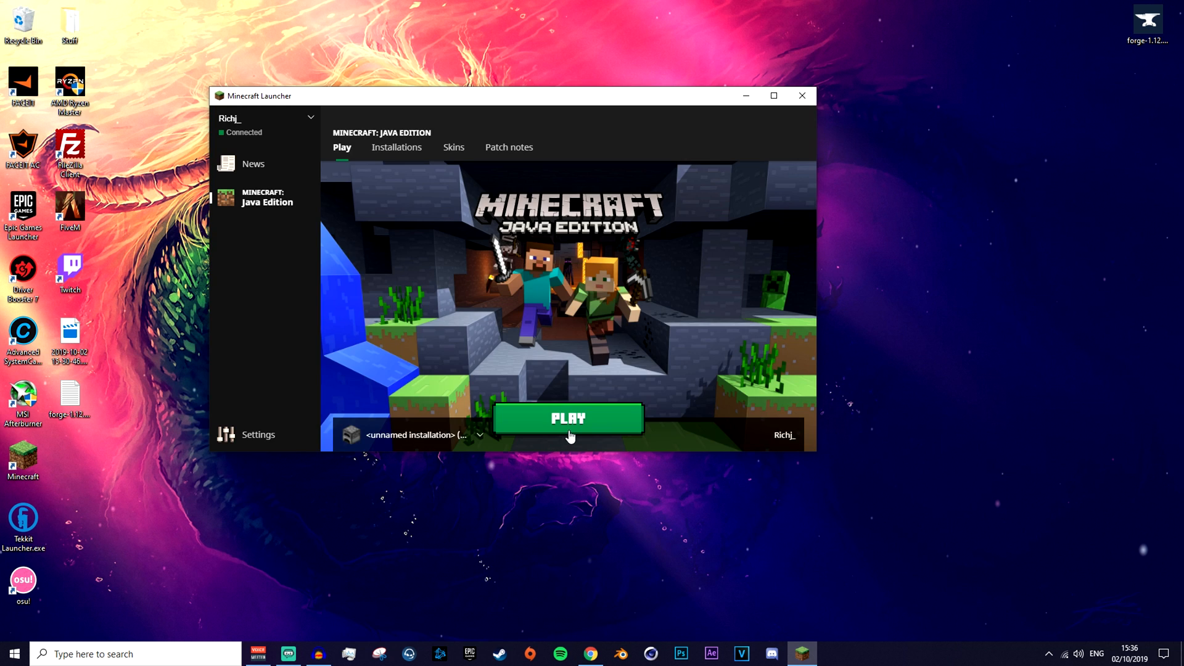
click(567, 418)
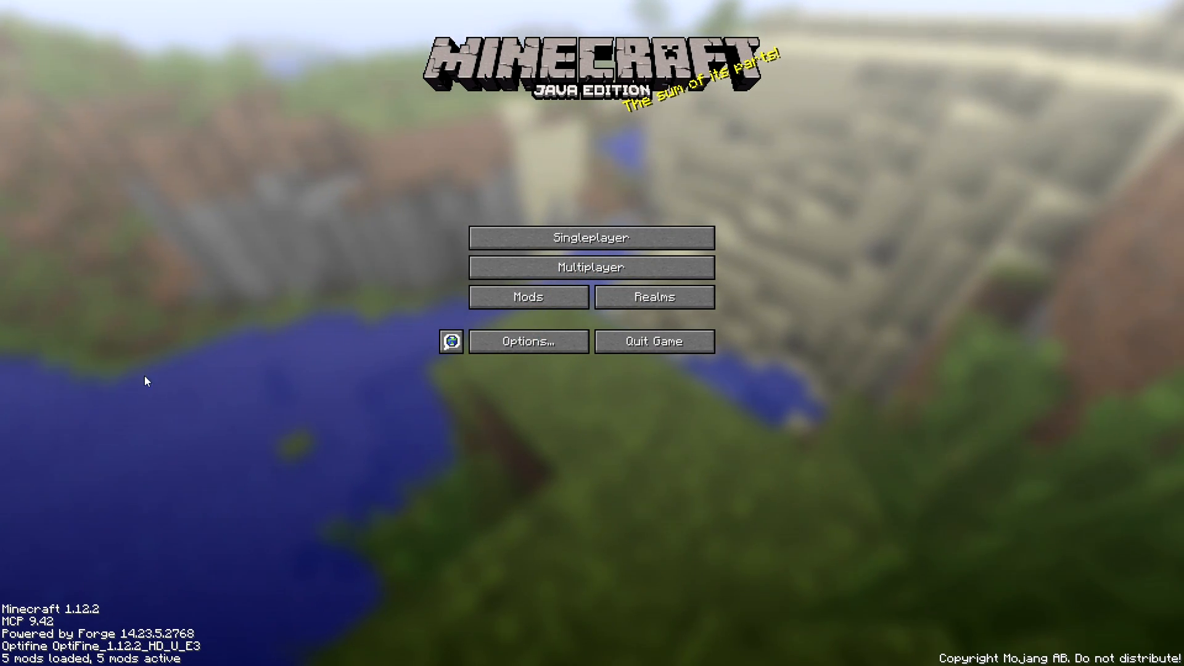
mouse_move(117, 557)
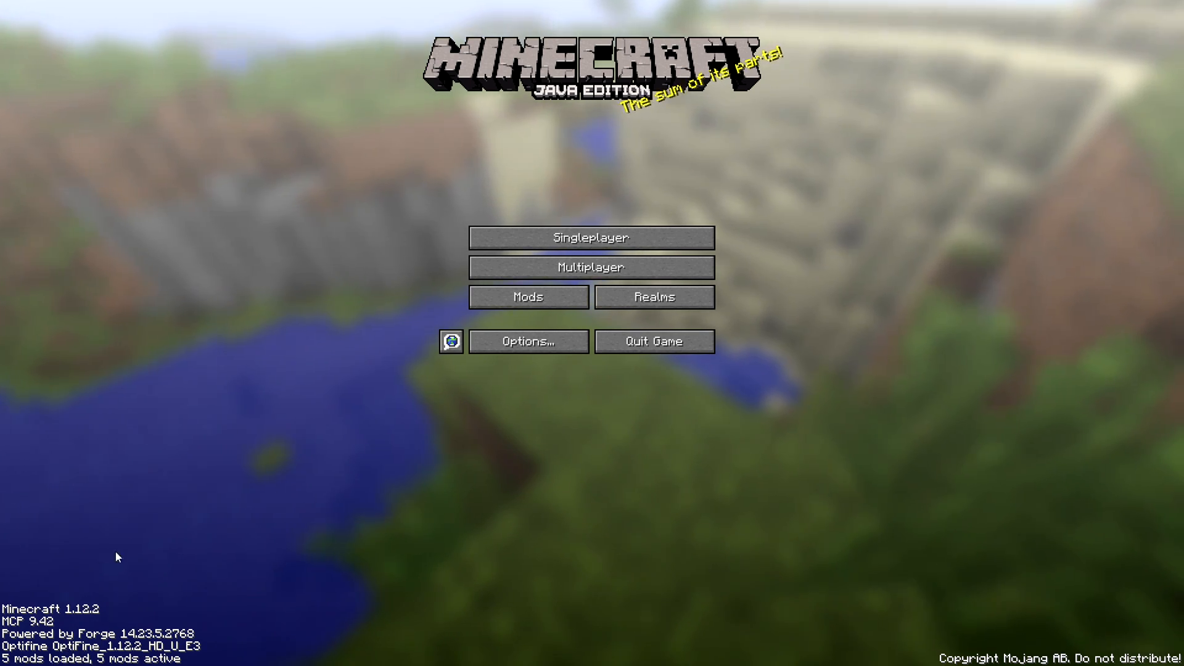
- Confirm Pixelmon 7.0.8 appears in the loaded mods list, then leave the list
click(528, 297)
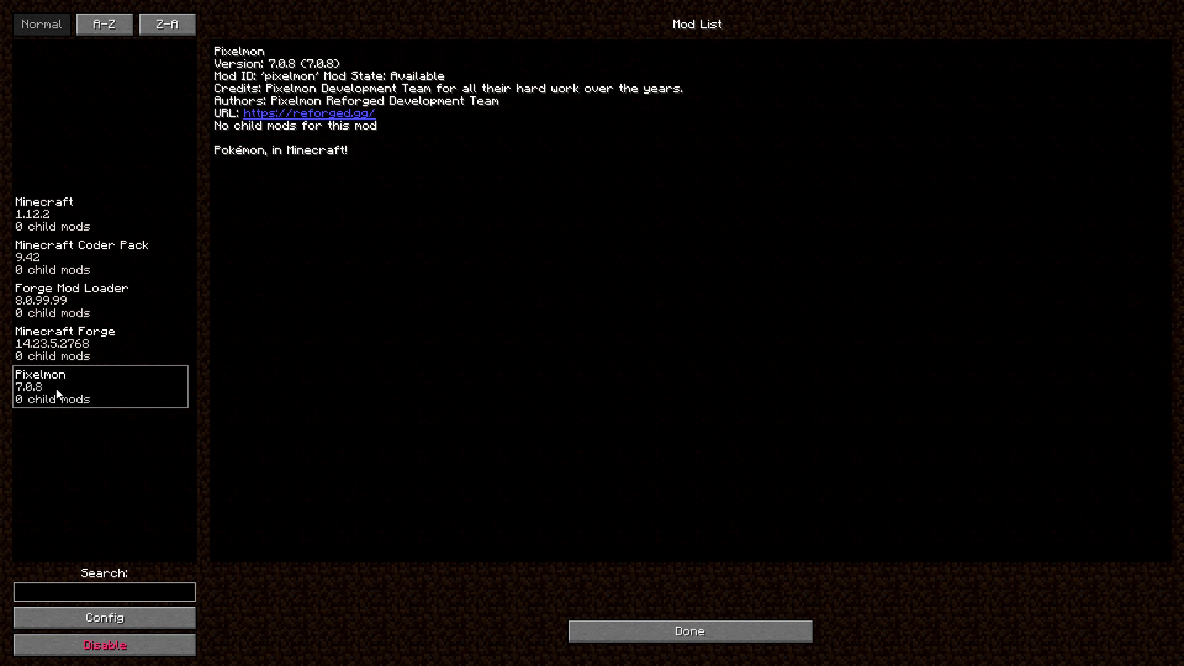
mouse_move(201, 416)
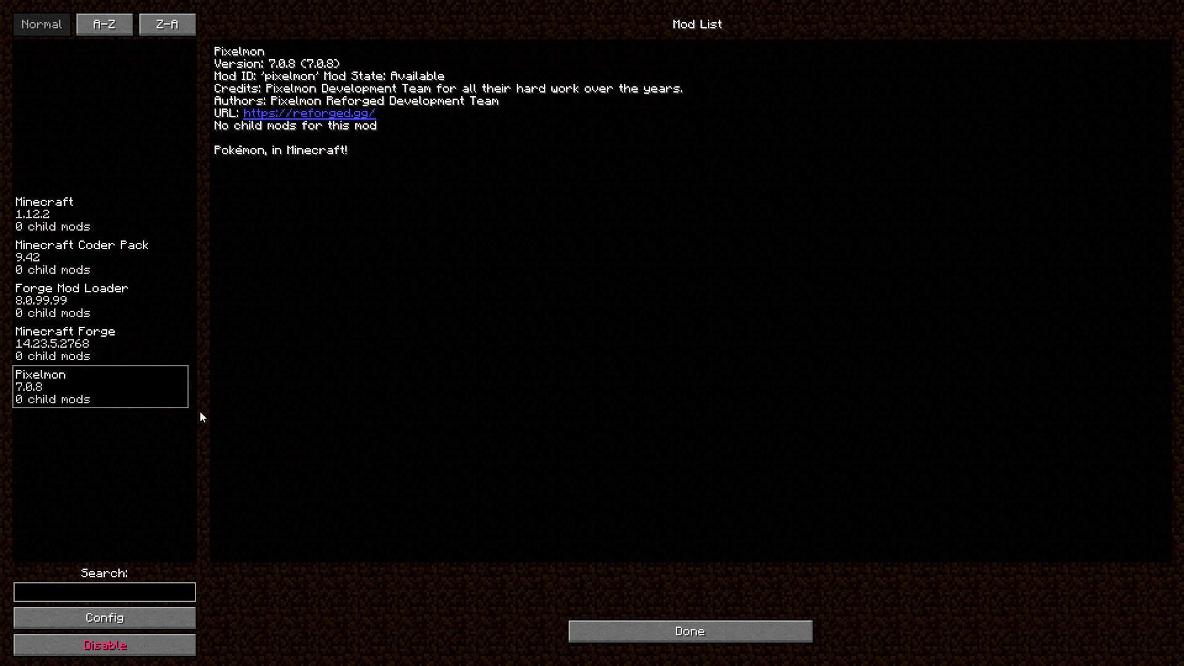
click(688, 631)
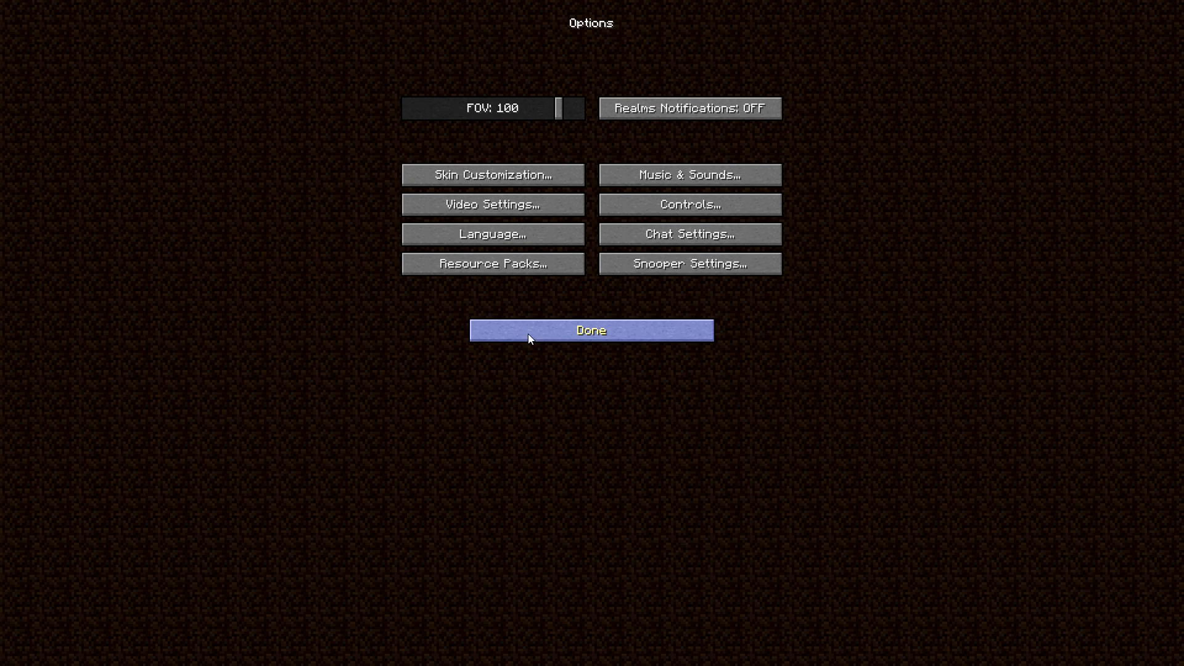
- Check the Controls list for the Zoom and Pixelmon key bindings, then return to the title screen
click(591, 330)
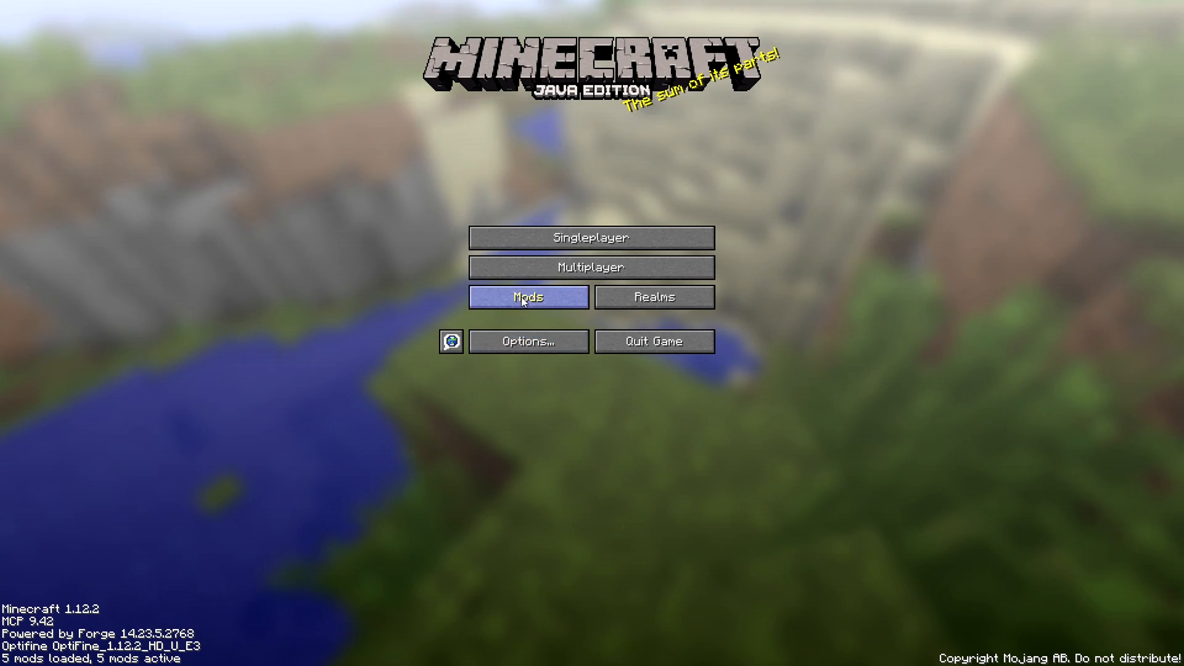
mouse_move(597, 423)
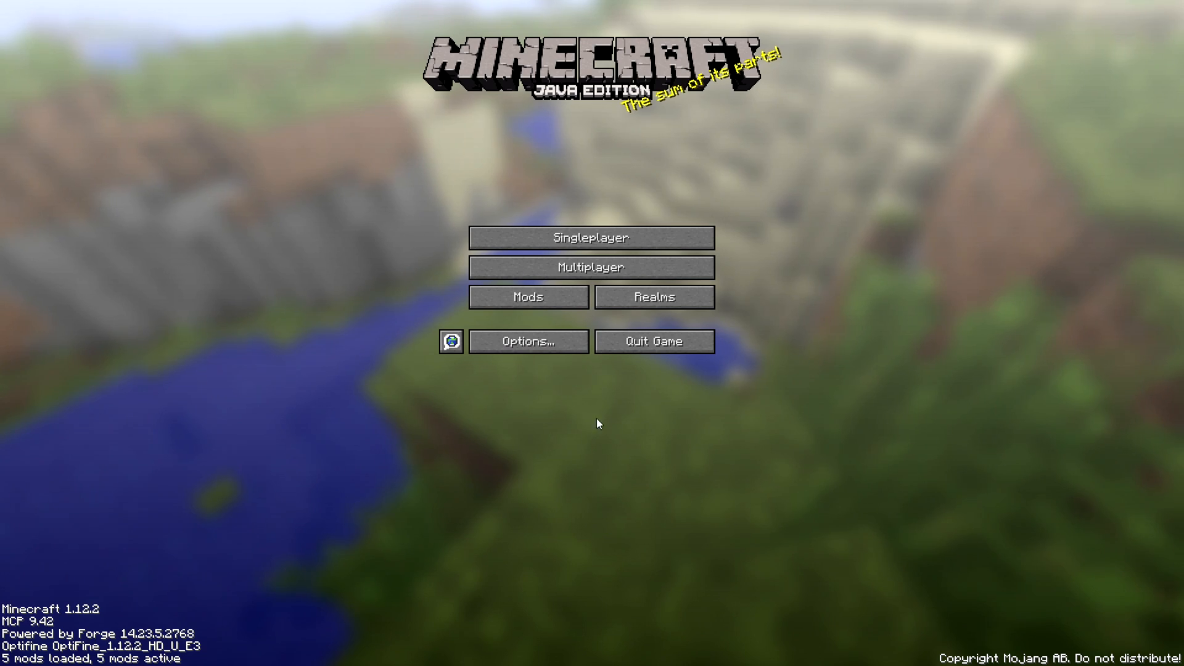
click(529, 340)
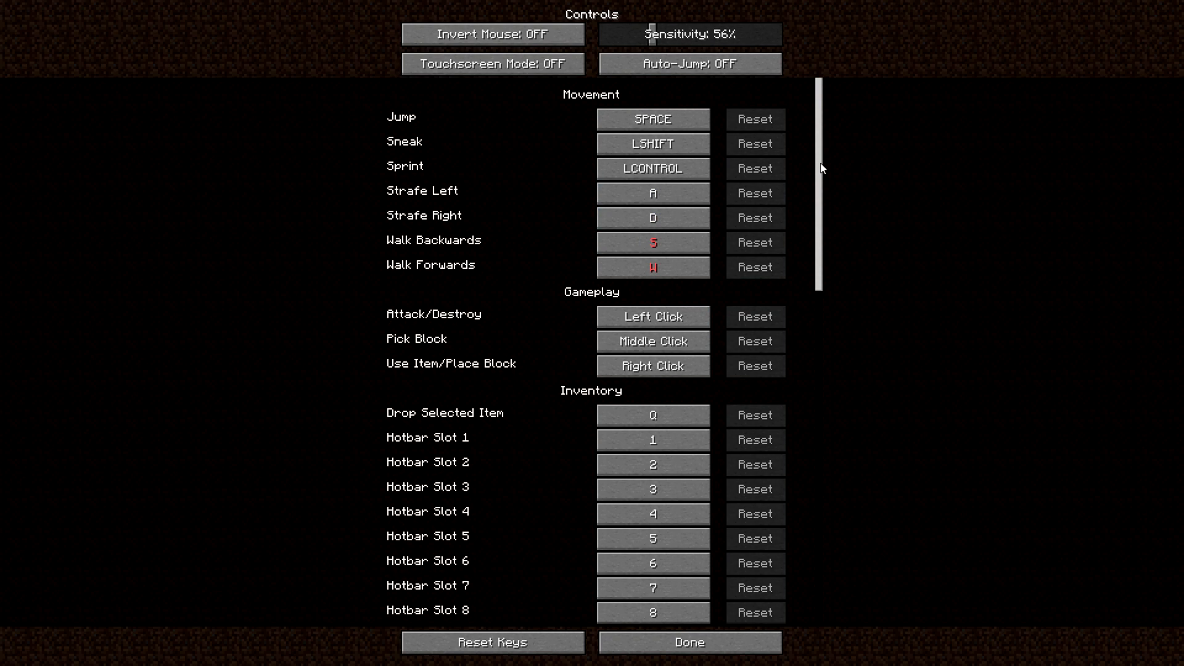
scroll(down, 3)
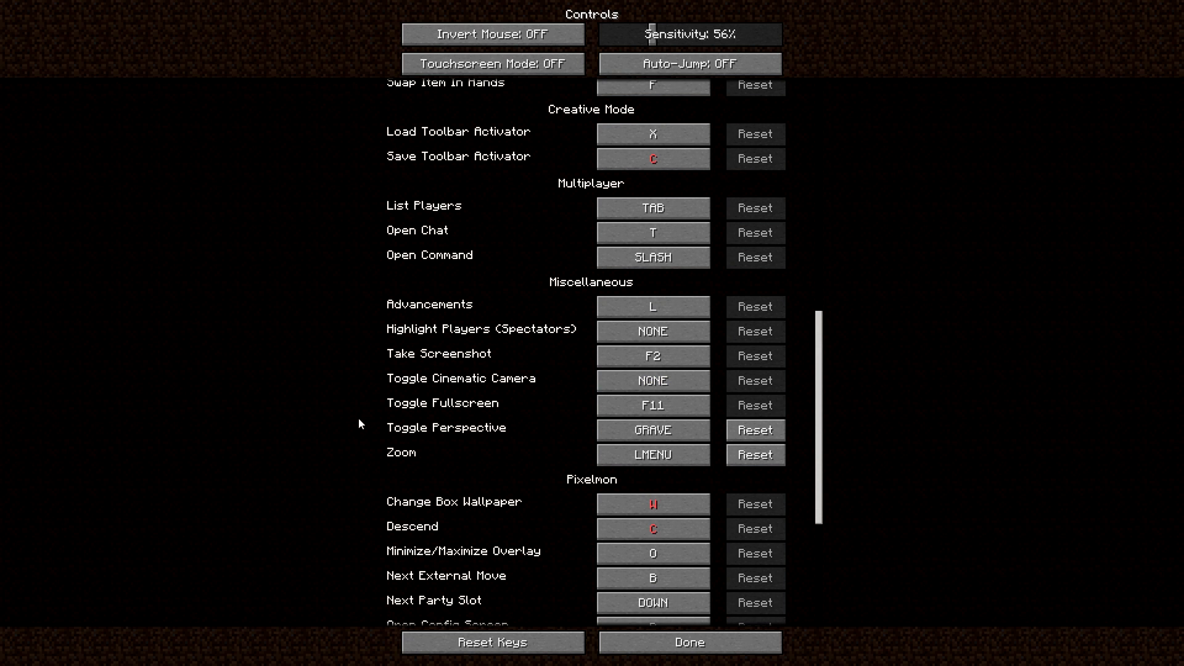
mouse_move(406, 459)
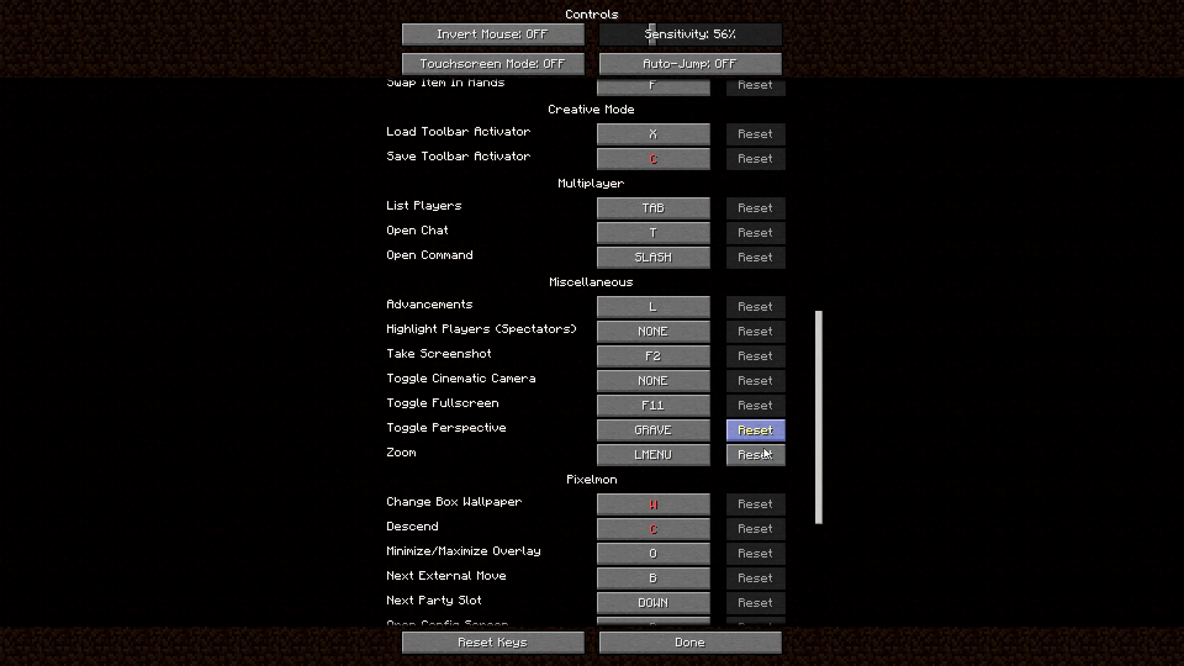
click(651, 455)
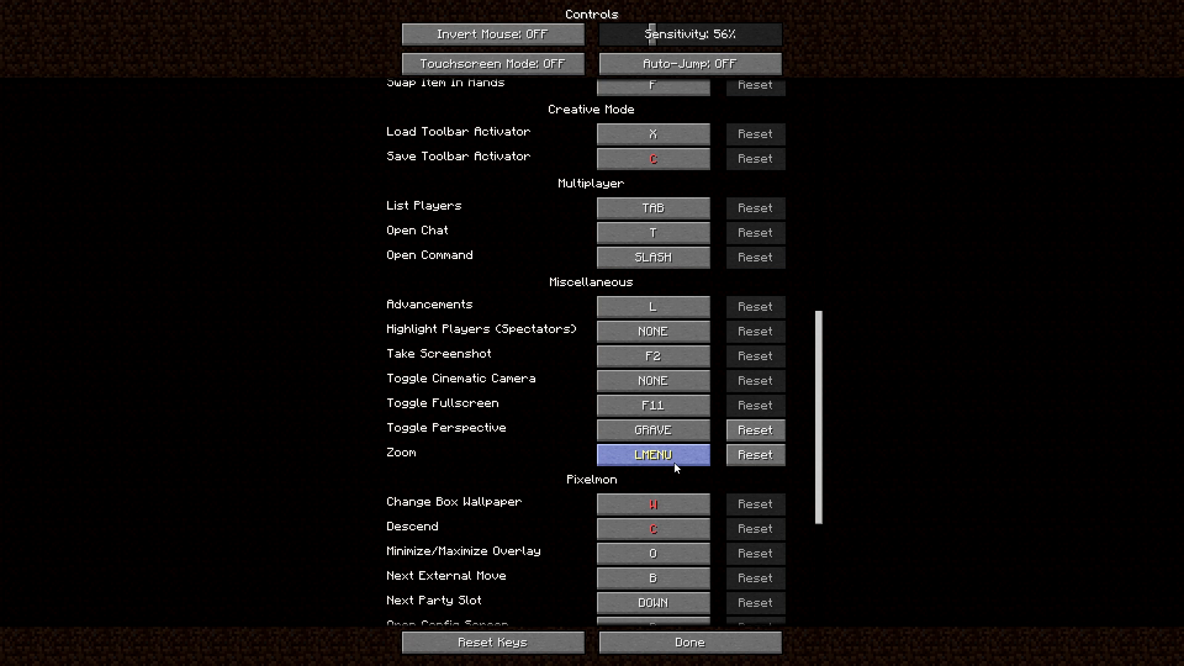
mouse_move(330, 405)
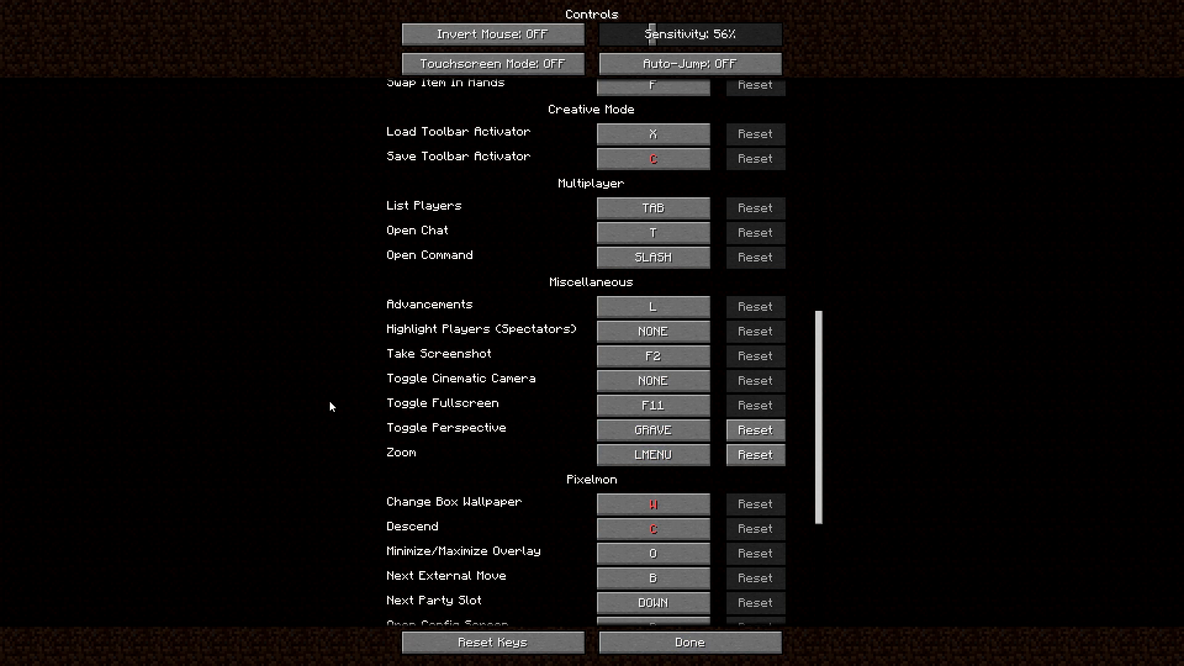
click(688, 642)
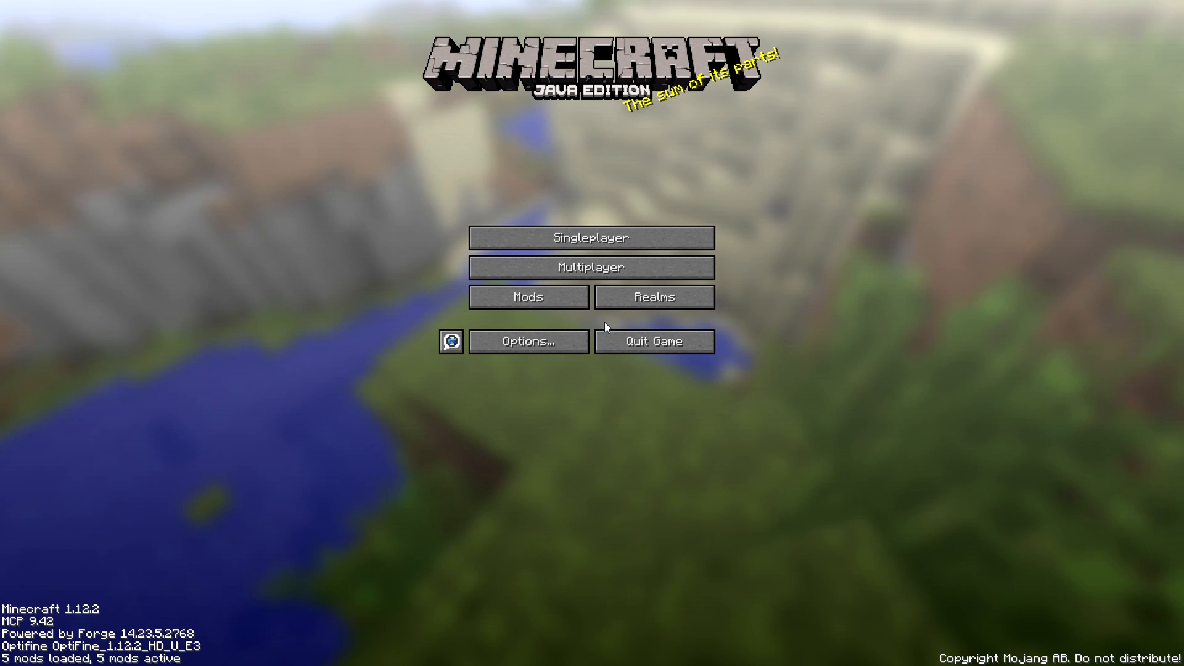